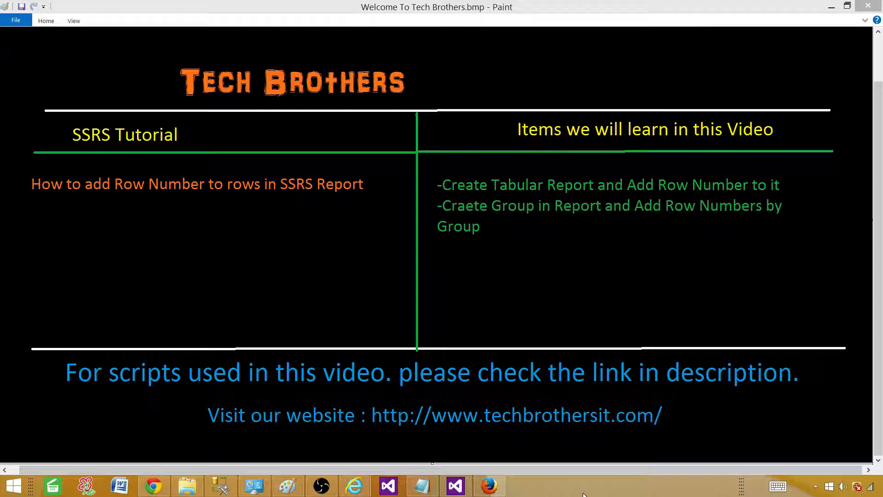
{"action": "mouse_move", "coordinate": [326, 380]}
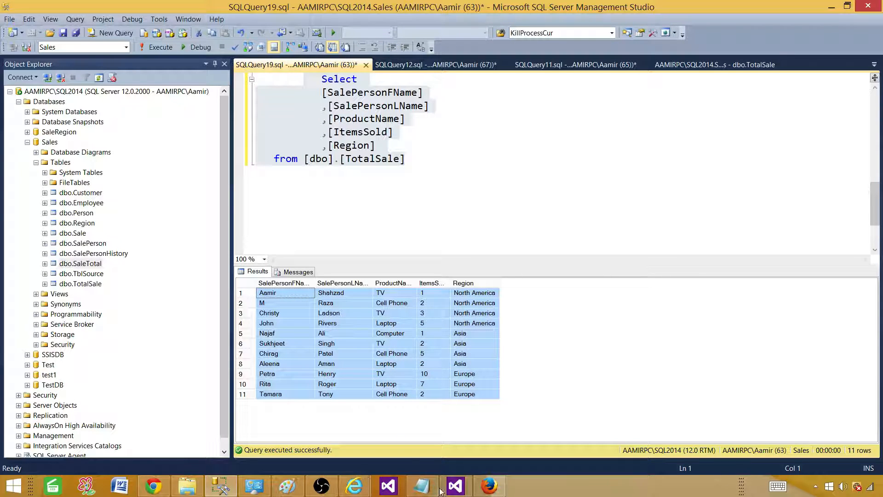
- Switch from the Paint tutorial slide to the SSRS_Solution project in Visual Studio
{"action": "left_click", "coordinate": [454, 486]}
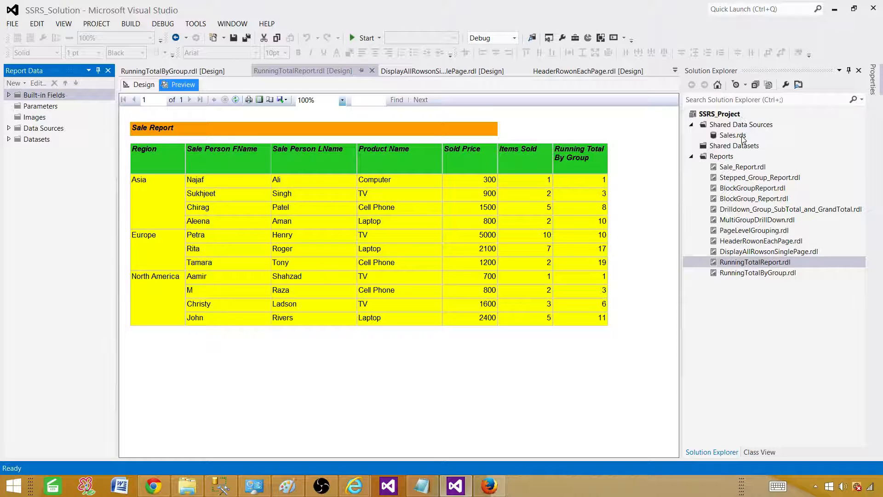
{"action": "left_click", "coordinate": [731, 136]}
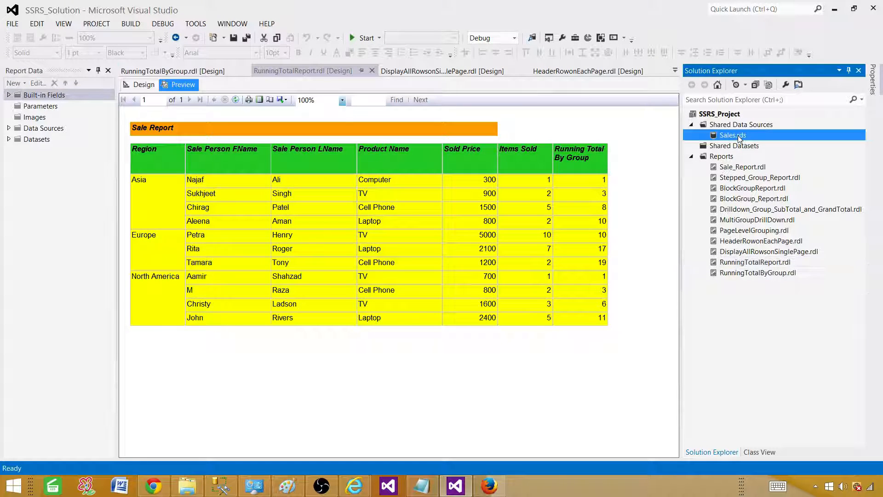
{"action": "double_click", "coordinate": [732, 135]}
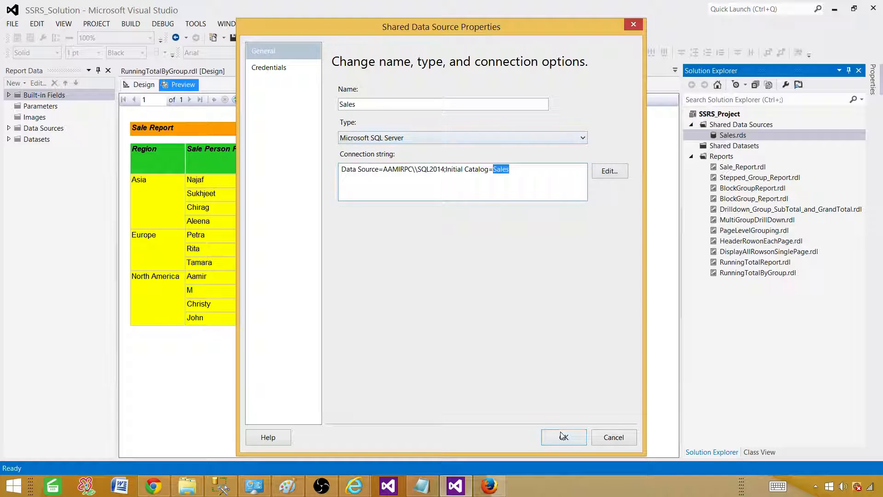
{"action": "left_click", "coordinate": [563, 437]}
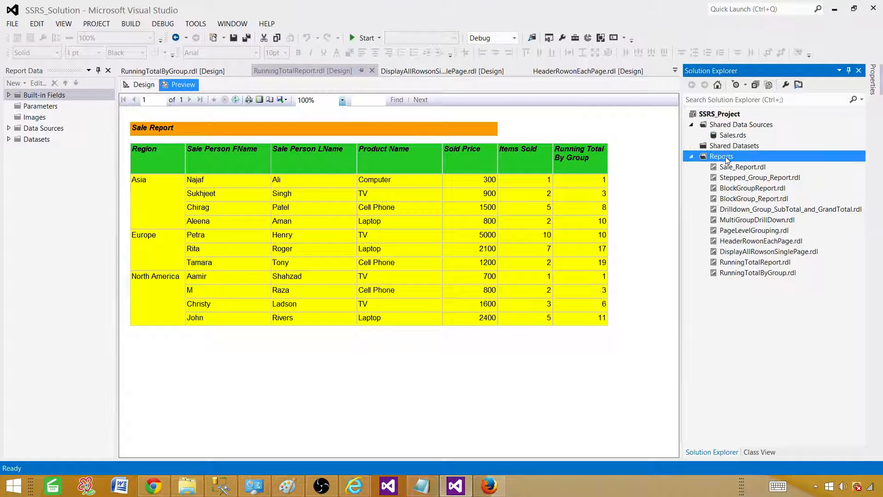
- Add a new blank Report item named RowNumbers to the project's Reports folder
{"action": "right_click", "coordinate": [721, 156]}
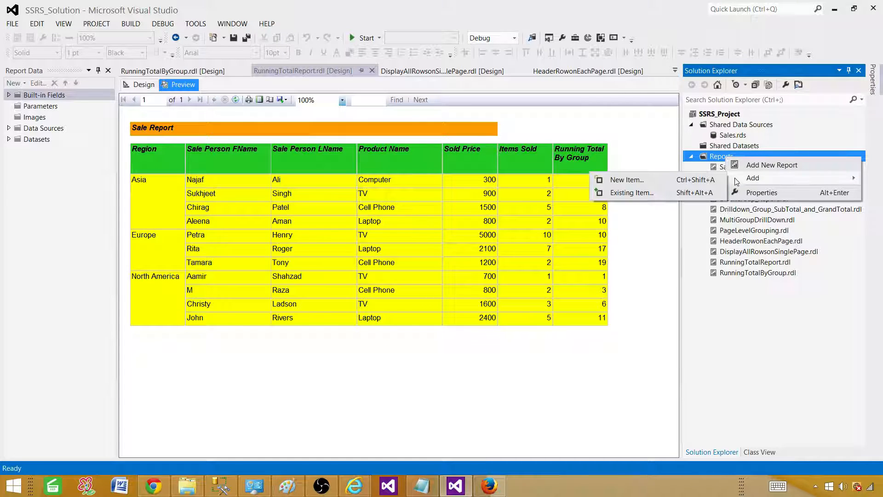
{"action": "left_click", "coordinate": [626, 179]}
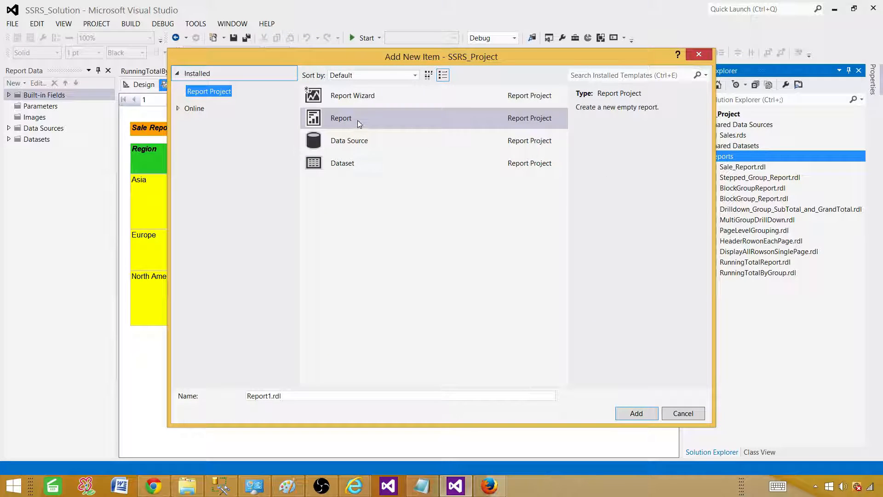
{"action": "left_click", "coordinate": [401, 395]}
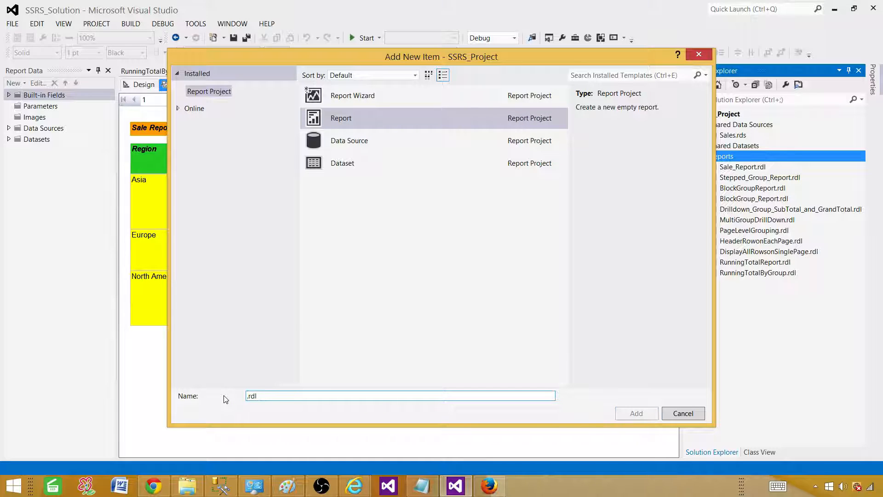
{"action": "type", "text": "RowNumbers"}
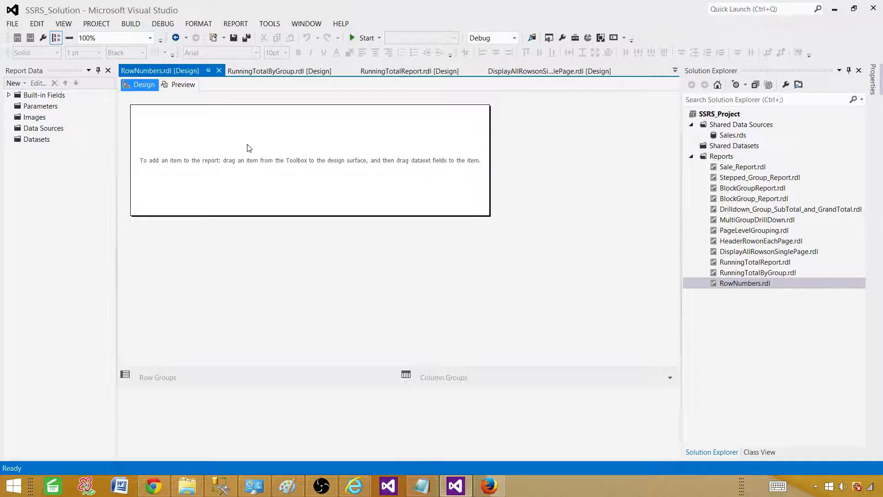
- Create data source DS_Sales referencing the shared Sales data source
{"action": "left_click", "coordinate": [43, 128]}
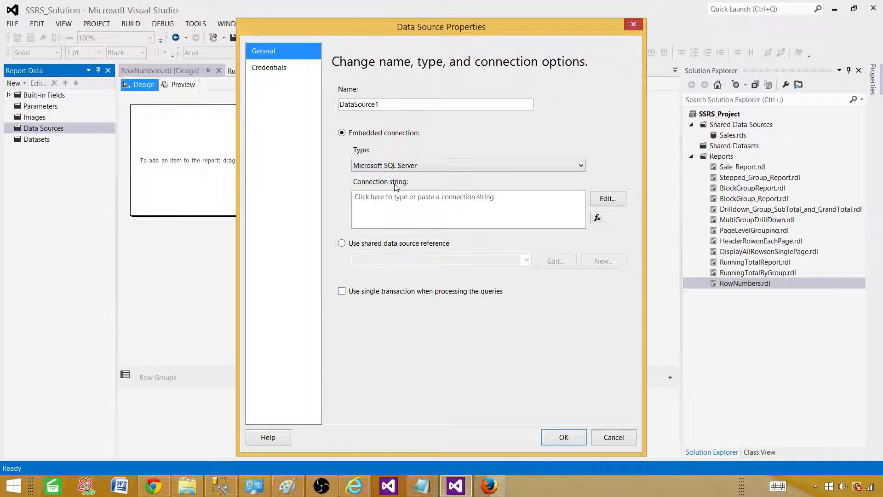
{"action": "left_click", "coordinate": [343, 243]}
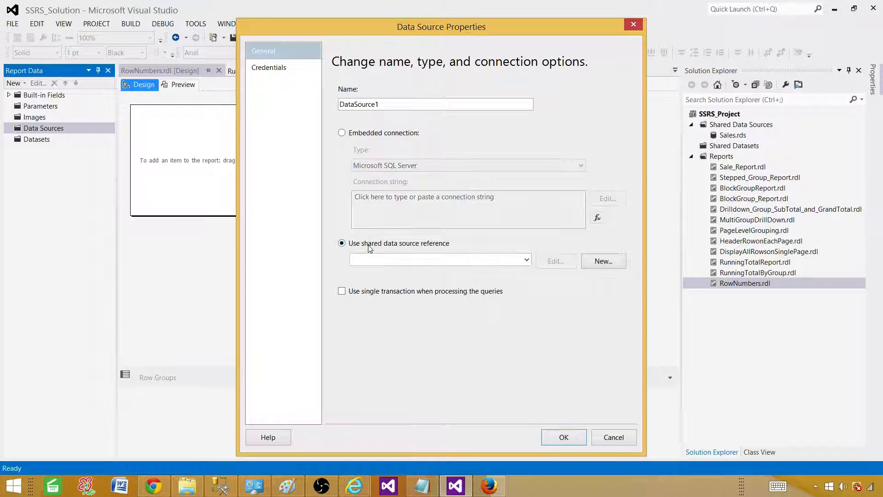
{"action": "left_click", "coordinate": [526, 260]}
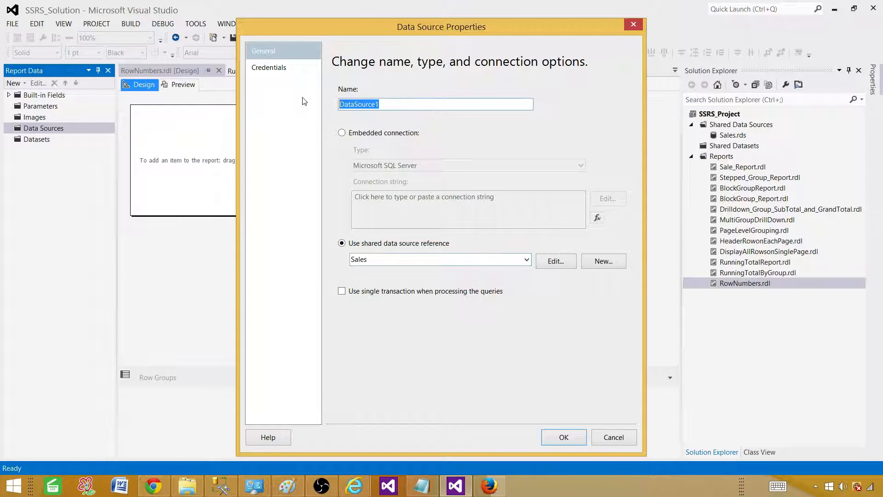
{"action": "type", "text": "DS_Sa"}
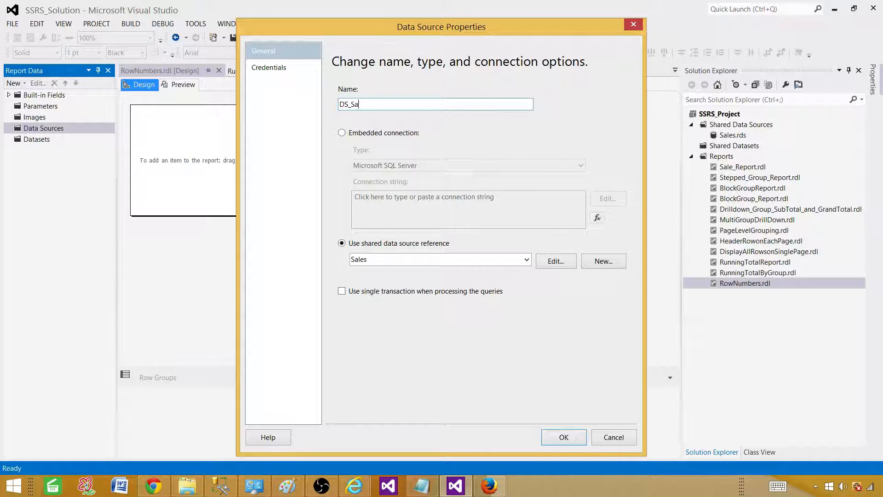
{"action": "type", "text": "les"}
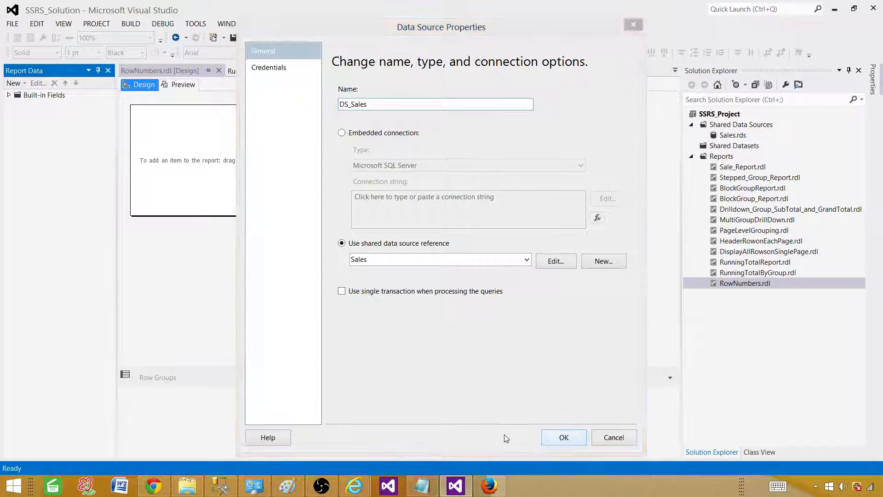
{"action": "left_click", "coordinate": [563, 437]}
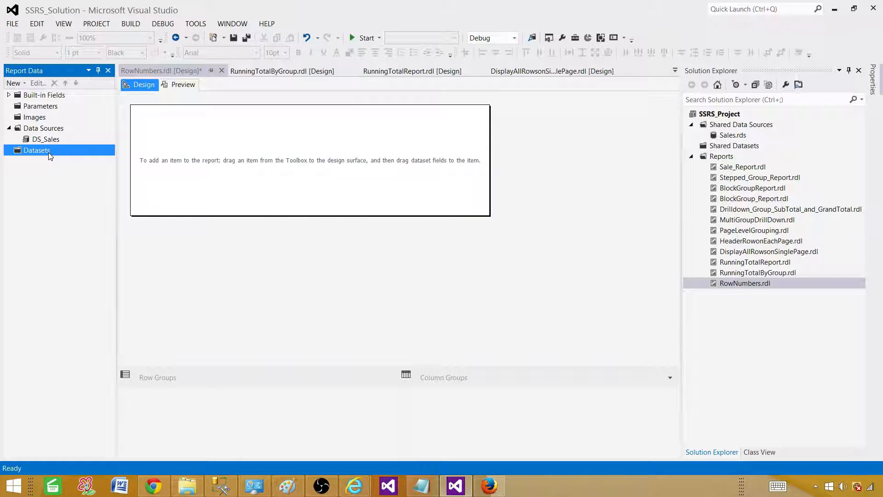
- Begin an embedded dataset named DSET_Sales and choose its data source
{"action": "right_click", "coordinate": [36, 150]}
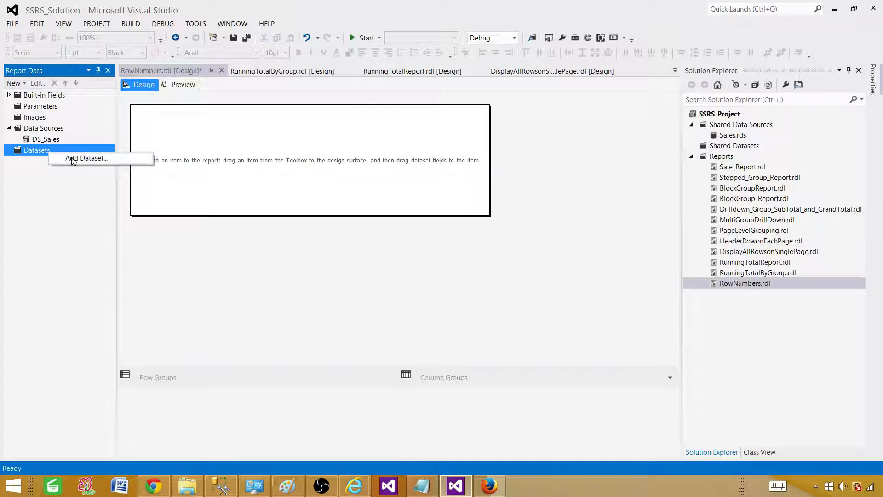
{"action": "left_click", "coordinate": [87, 158]}
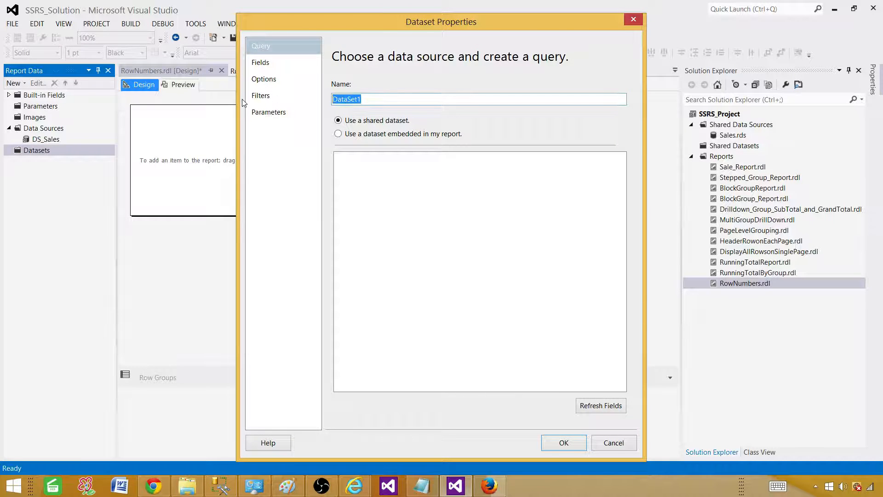
{"action": "type", "text": "DSET_"}
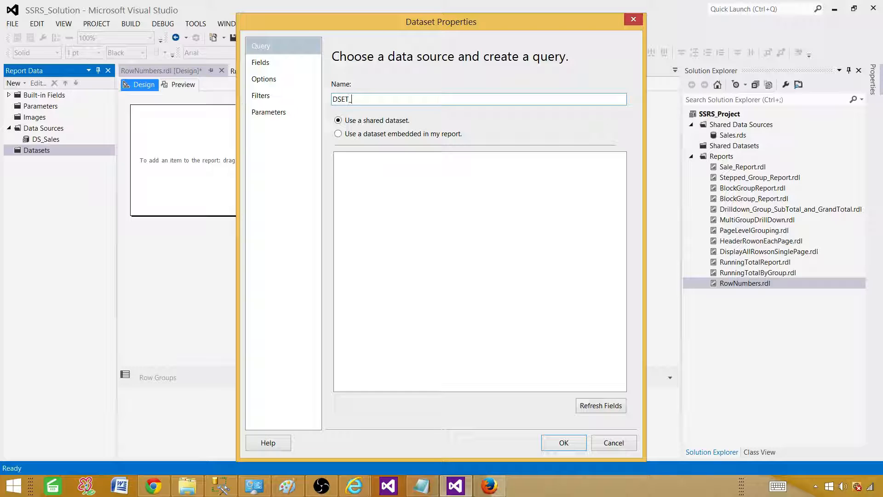
{"action": "type", "text": "Sales"}
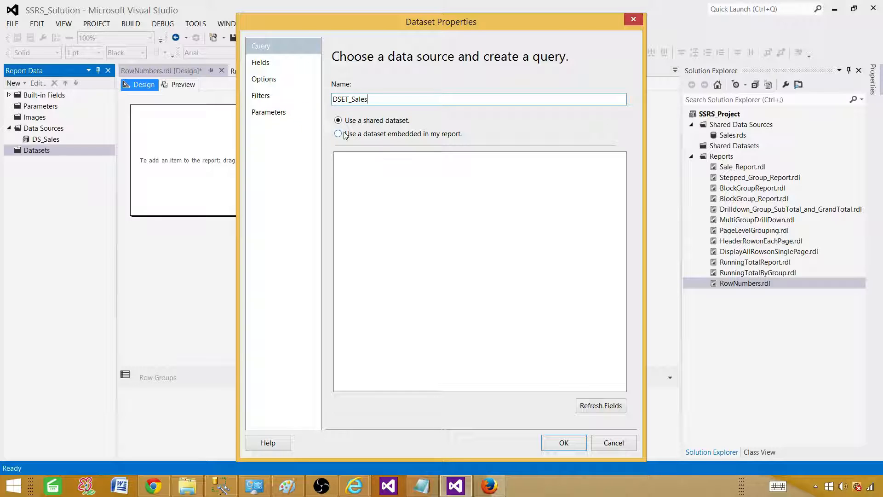
{"action": "left_click", "coordinate": [338, 134]}
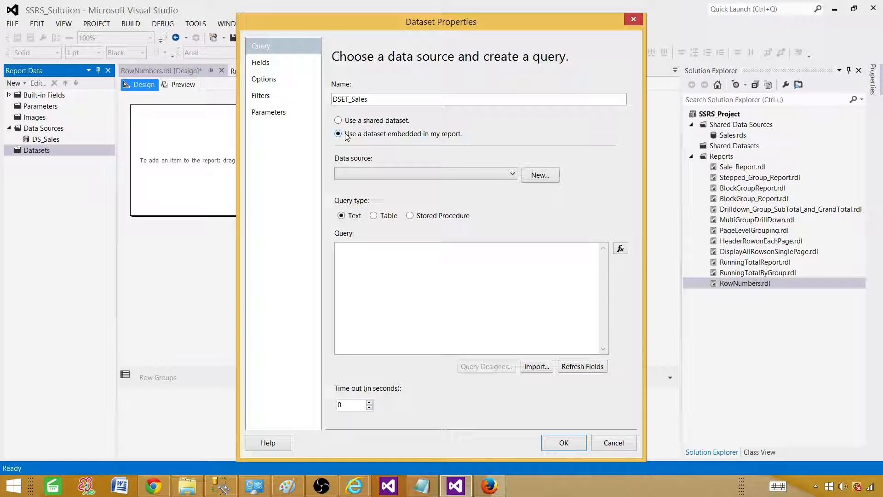
{"action": "left_click", "coordinate": [424, 174]}
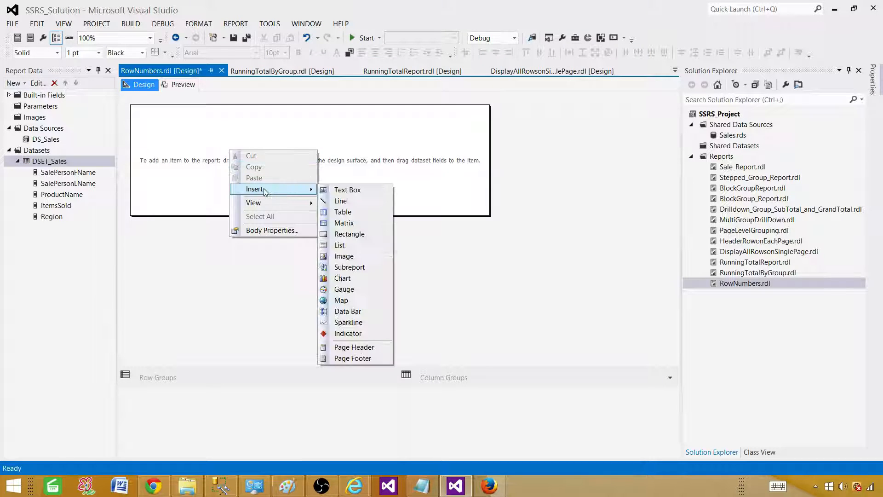
{"action": "mouse_move", "coordinate": [342, 211]}
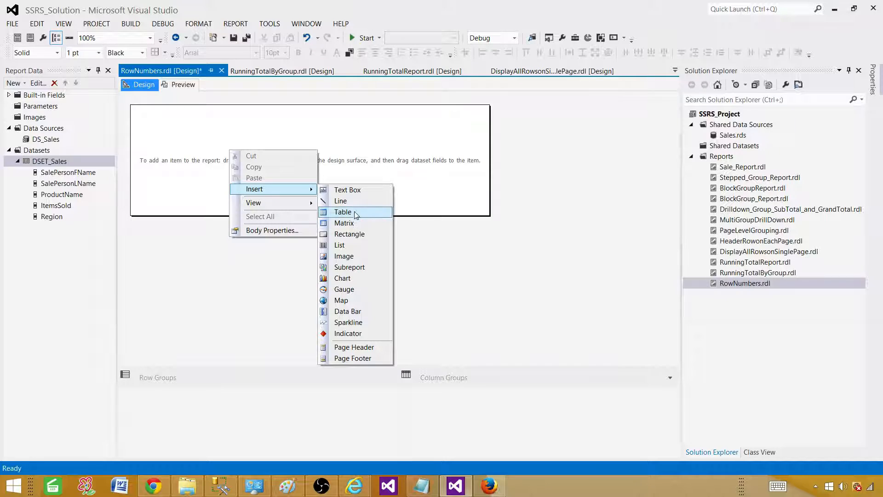
- Insert a sales table with a leading Region column and preview the 11 rendered rows
{"action": "left_click", "coordinate": [342, 211]}
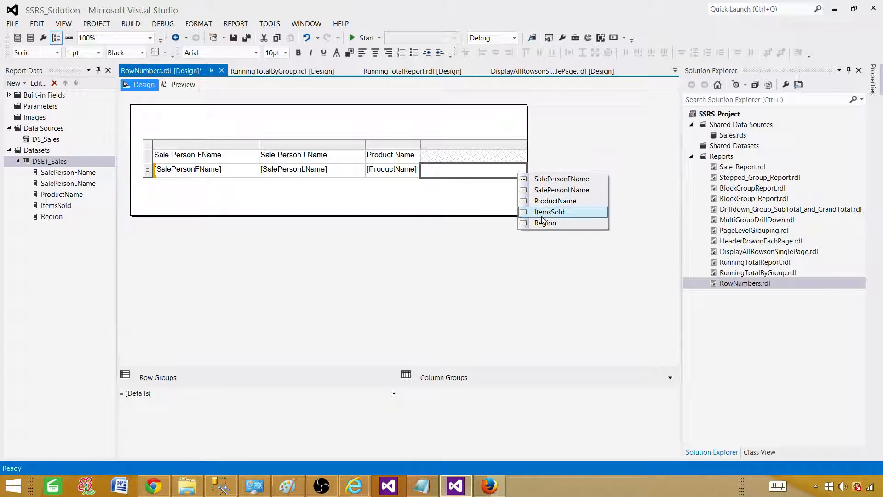
{"action": "mouse_move", "coordinate": [549, 215]}
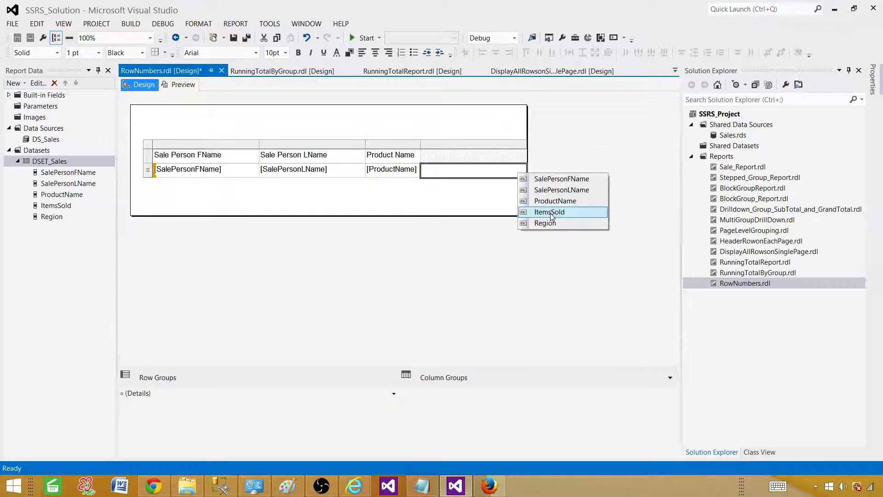
{"action": "left_click", "coordinate": [548, 211]}
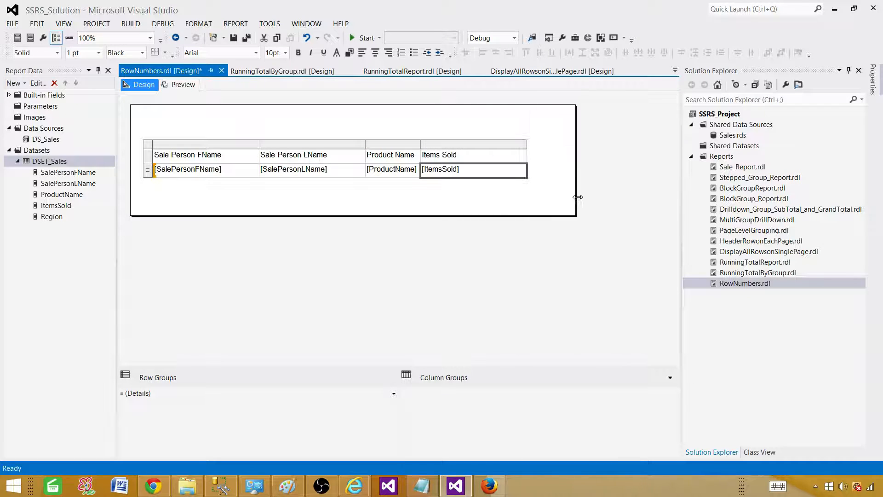
{"action": "left_click", "coordinate": [293, 170]}
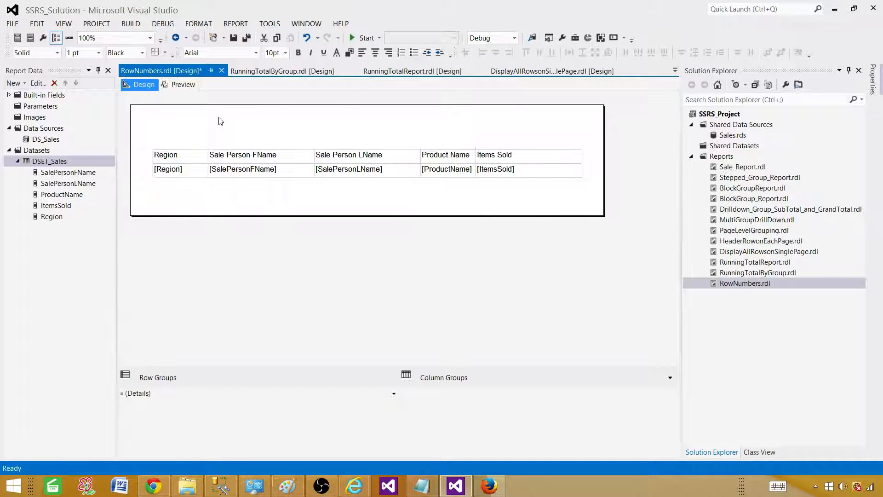
{"action": "left_click", "coordinate": [182, 85]}
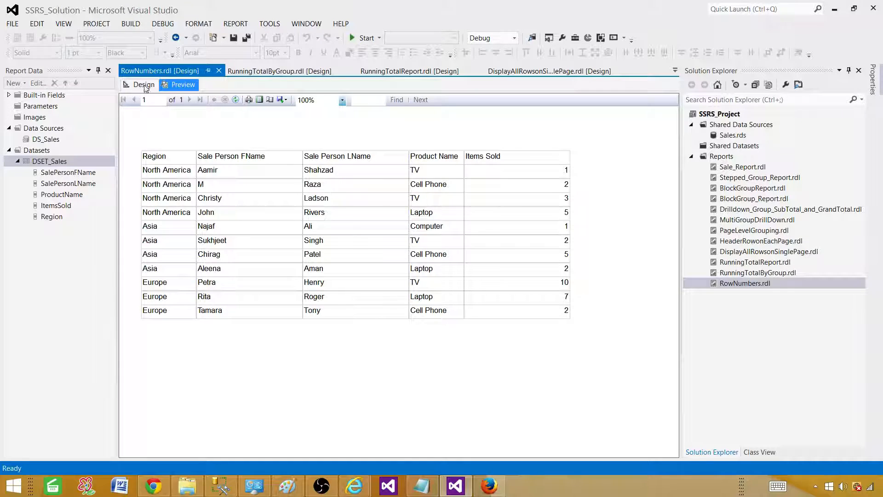
- Switch from Preview back to the Design layout of the report
{"action": "left_click", "coordinate": [143, 85]}
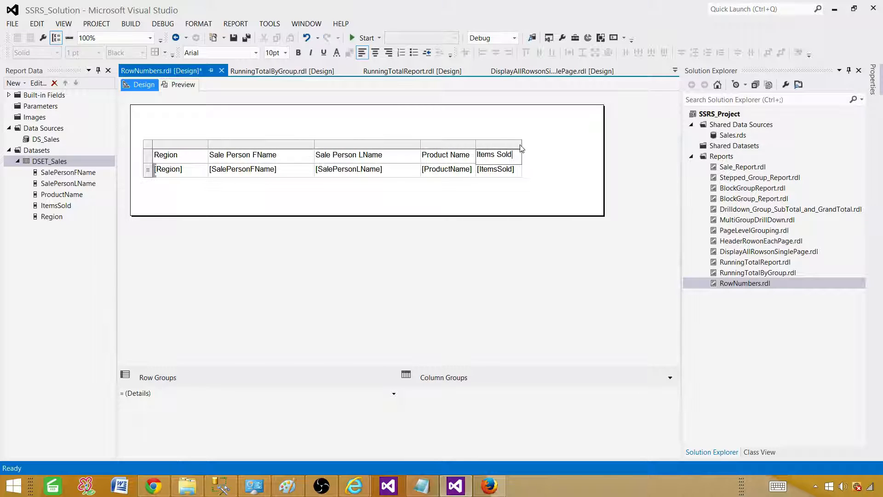
- Insert a column right of Items Sold headed S# and select its data cell
{"action": "right_click", "coordinate": [498, 144]}
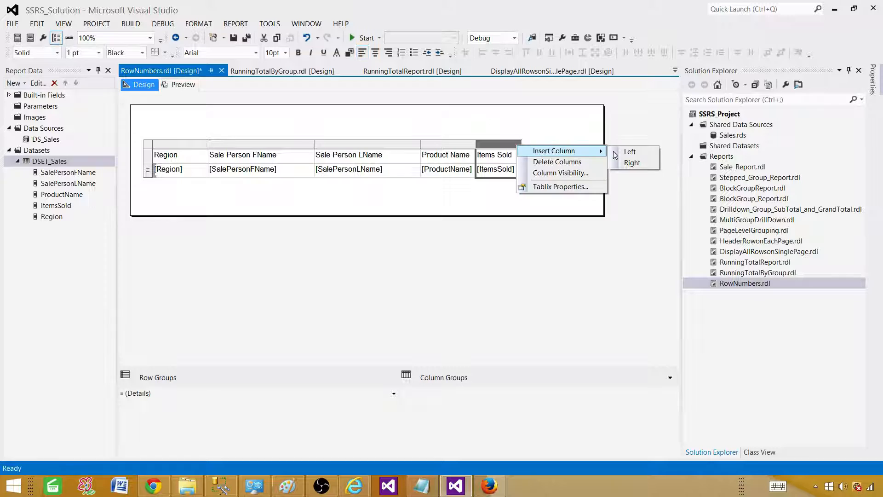
{"action": "left_click", "coordinate": [631, 163]}
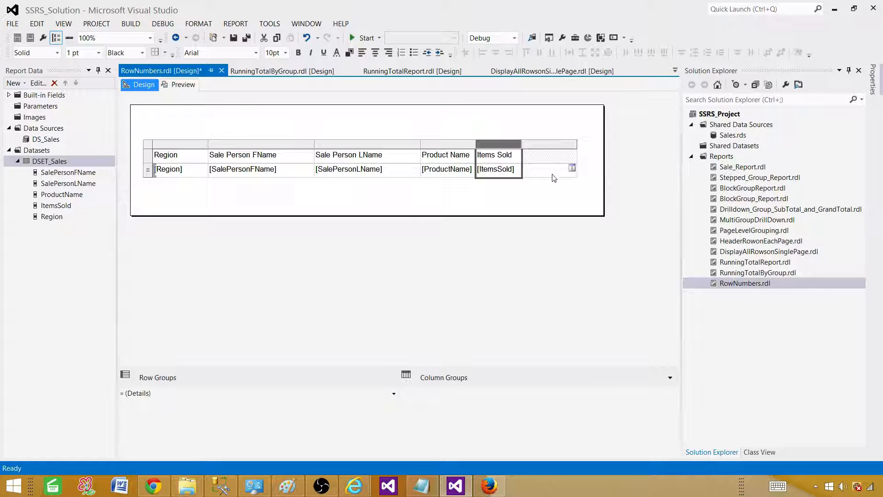
{"action": "left_click", "coordinate": [549, 155]}
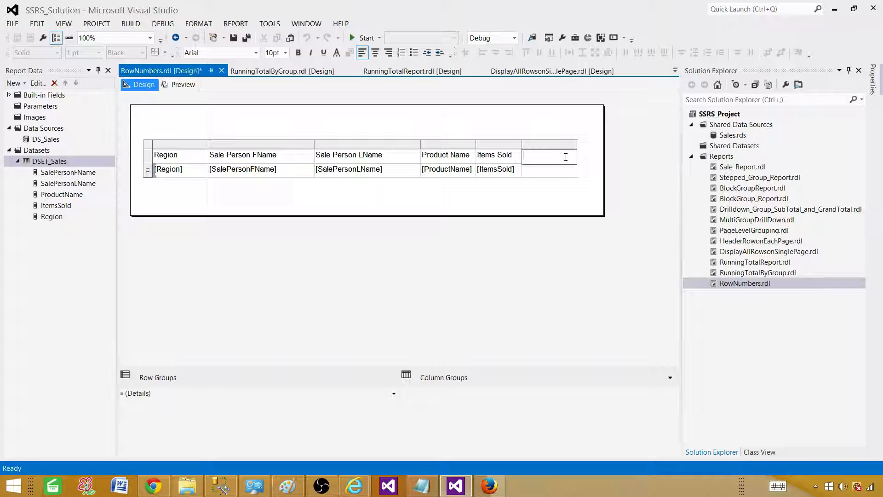
{"action": "type", "text": "S"}
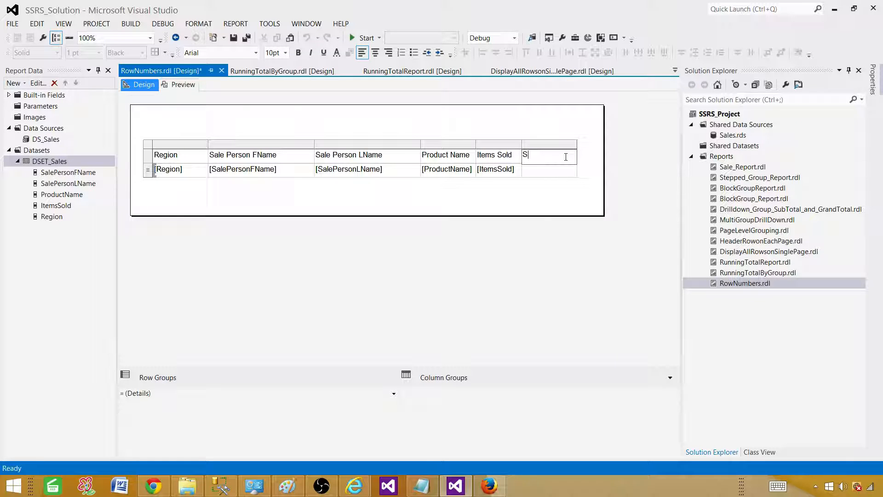
{"action": "type", "text": "#"}
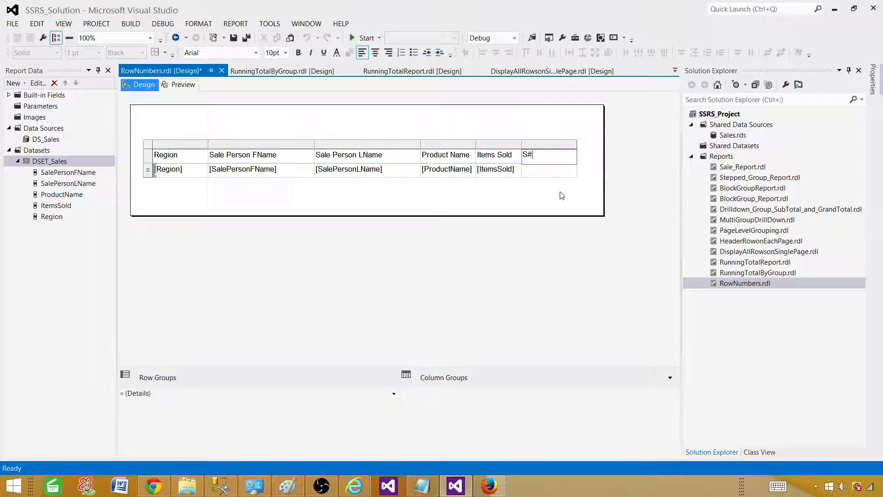
{"action": "left_click", "coordinate": [549, 169]}
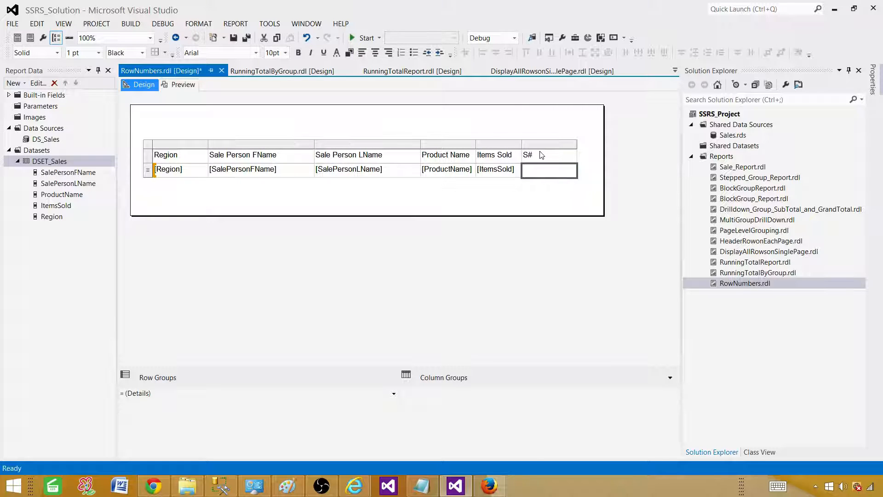
{"action": "mouse_move", "coordinate": [550, 170]}
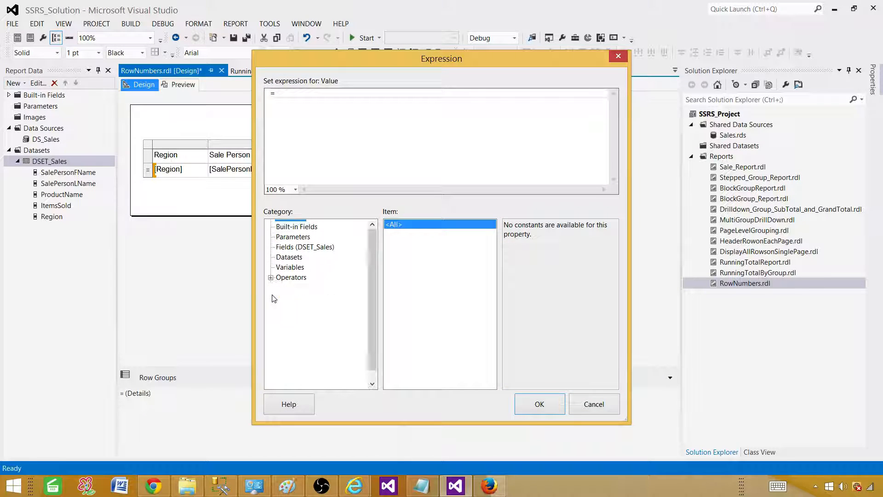
- Set the S# cell expression to =RowNumber("DSET_Sales") and confirm it
{"action": "left_click", "coordinate": [271, 277]}
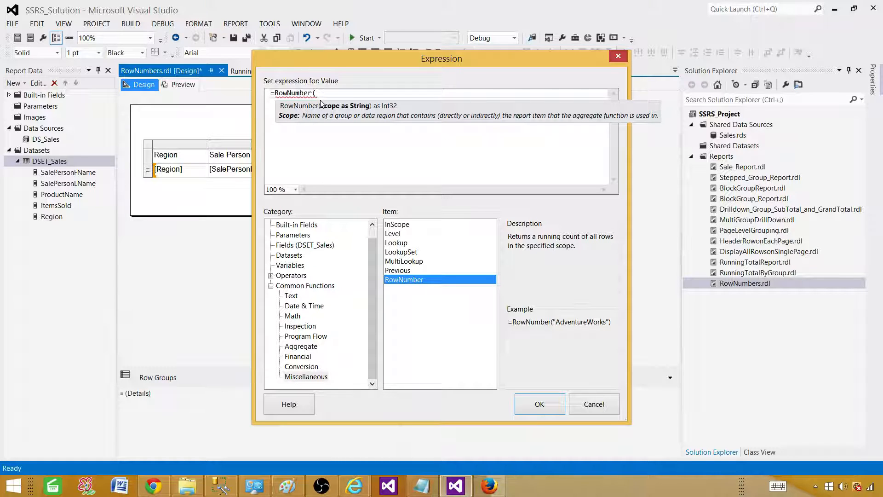
{"action": "type", "text": "Nothing)"}
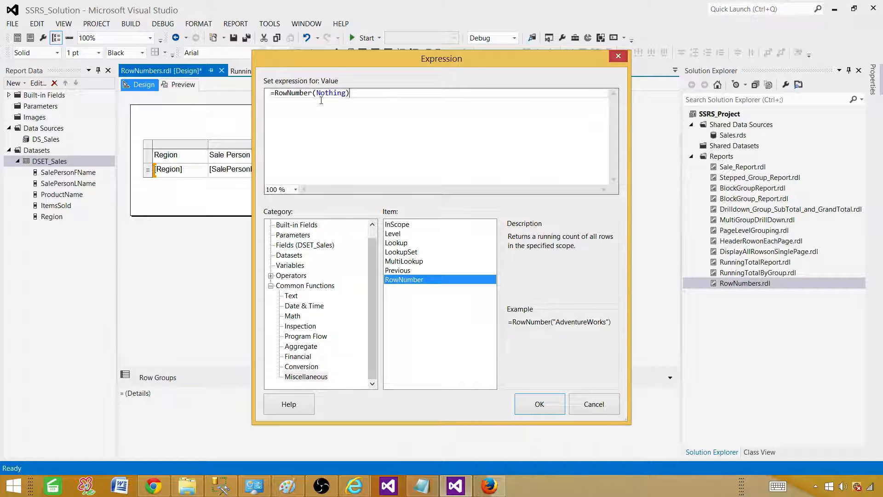
{"action": "mouse_move", "coordinate": [290, 96]}
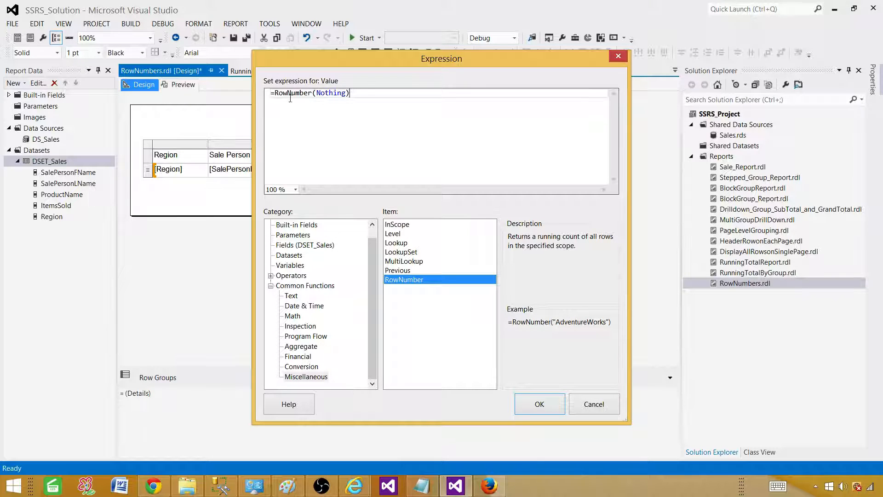
{"action": "double_click", "coordinate": [331, 93]}
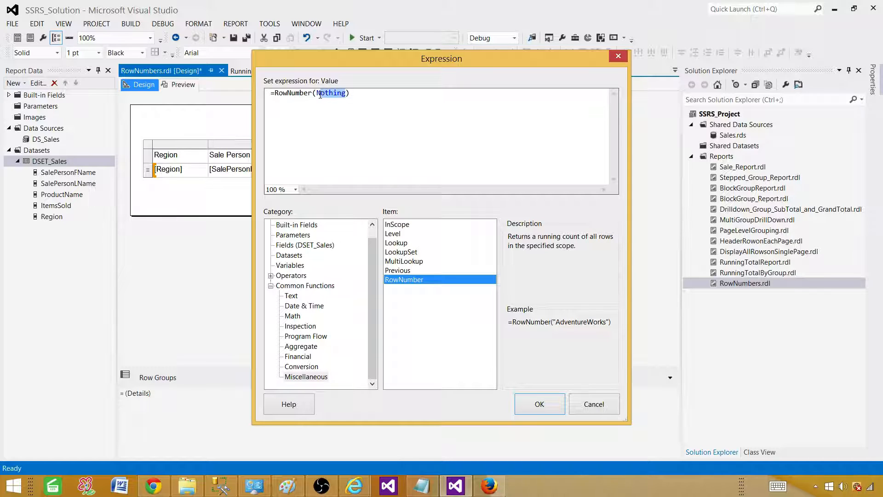
{"action": "type", "text": "\""}
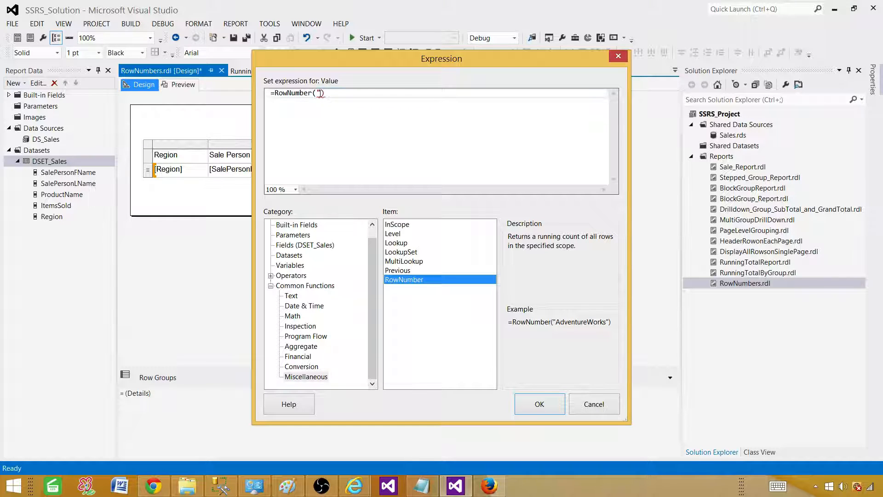
{"action": "type", "text": "SE"}
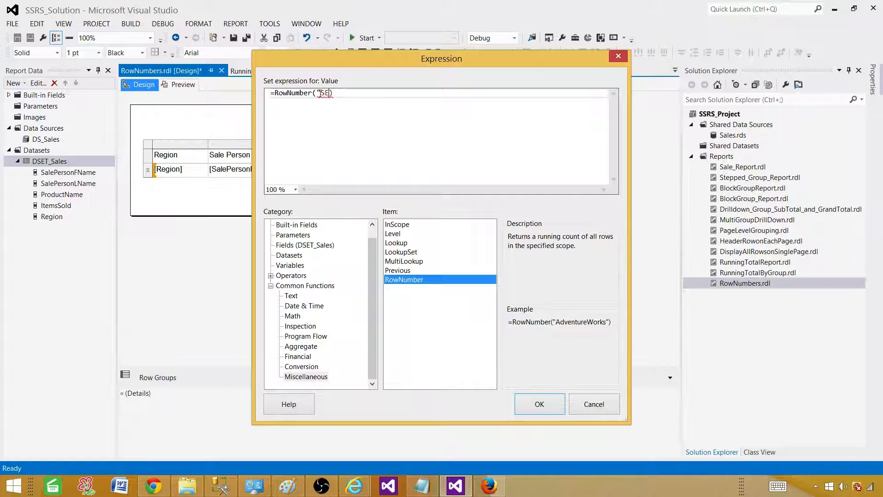
{"action": "type", "text": "DSET_Sales"}
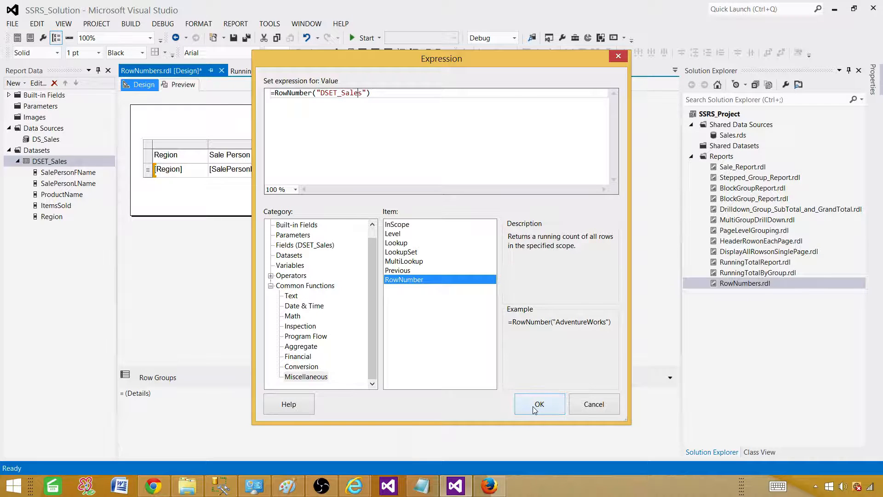
{"action": "left_click", "coordinate": [538, 404]}
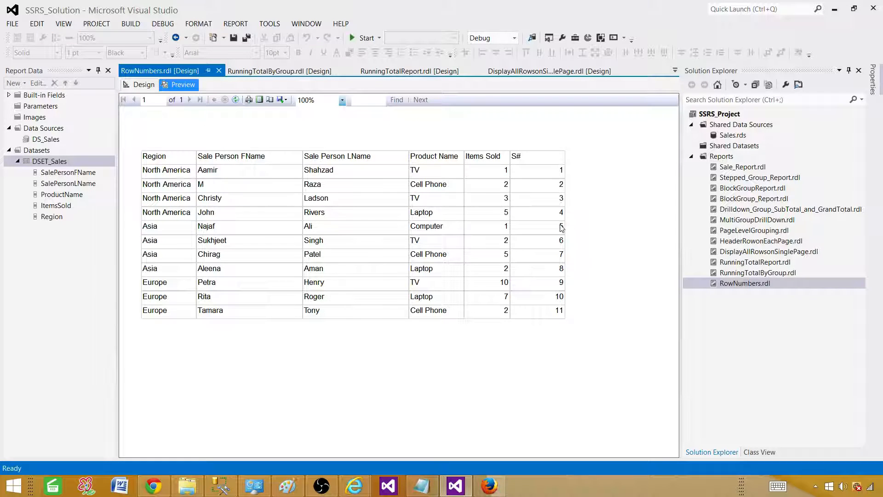
{"action": "mouse_move", "coordinate": [552, 239]}
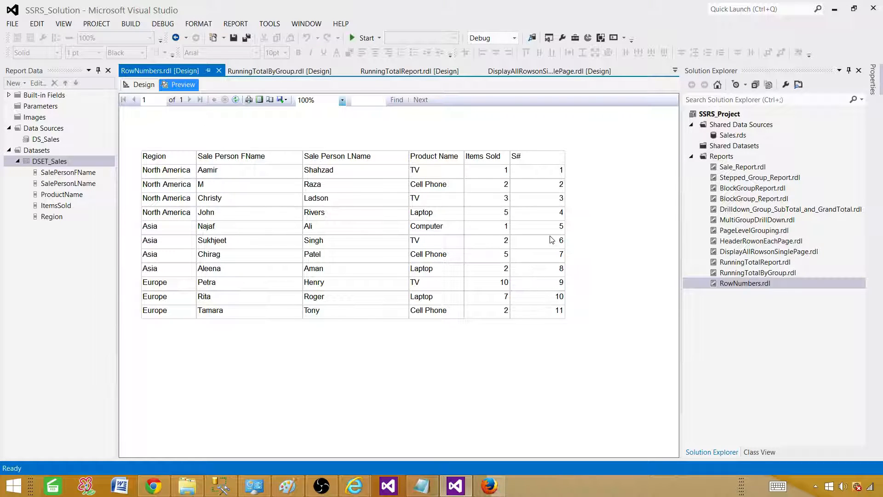
{"action": "mouse_move", "coordinate": [513, 217]}
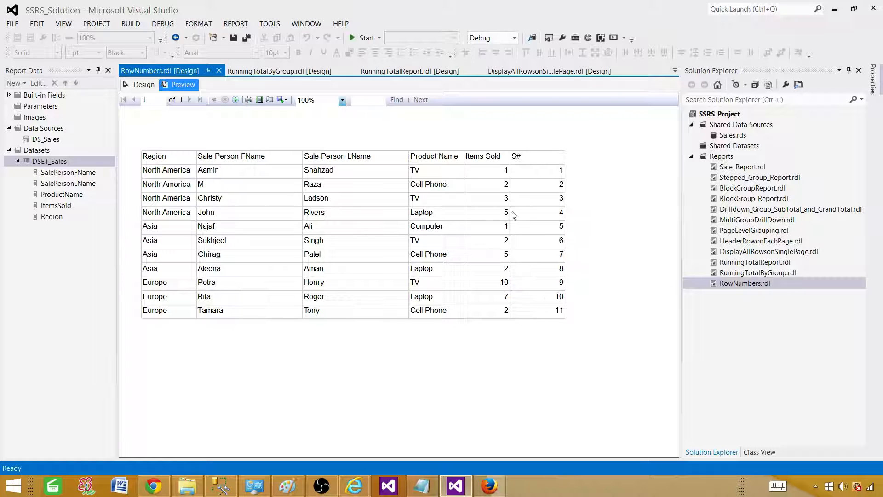
- Compare the TotalSale query's 11 rows in Management Studio with the report's S# numbering
{"action": "left_click", "coordinate": [214, 485]}
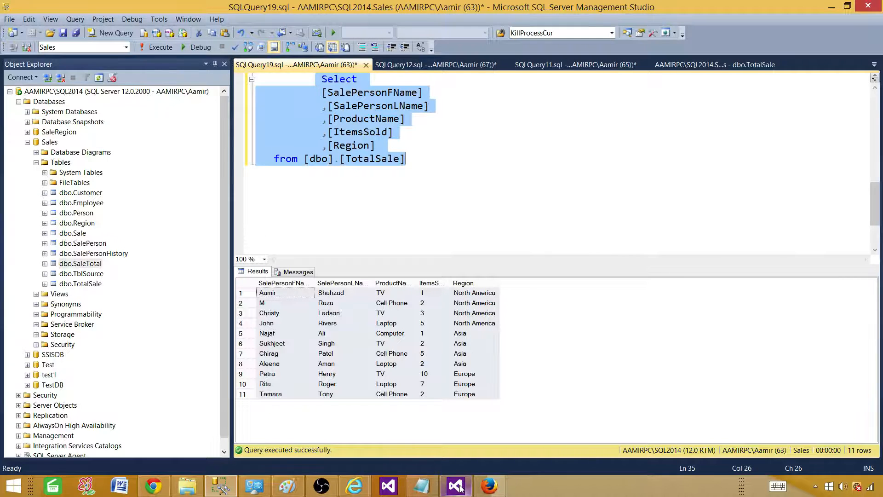
{"action": "left_click", "coordinate": [455, 485]}
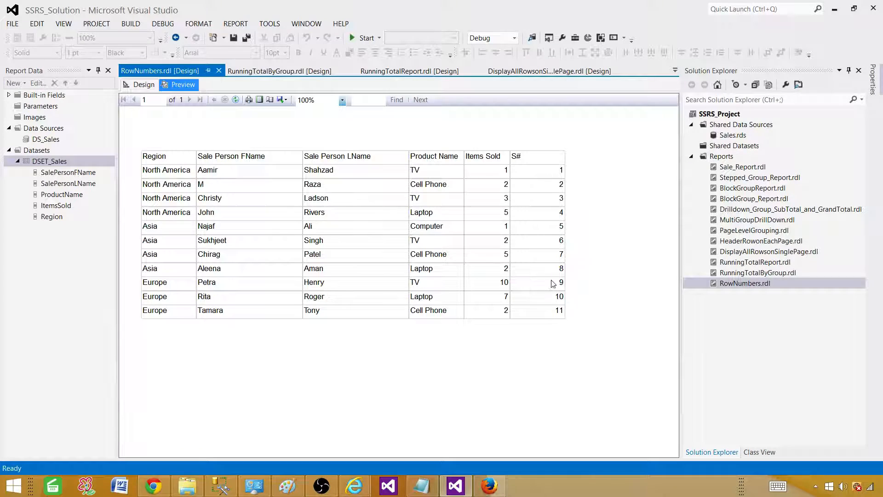
{"action": "mouse_move", "coordinate": [545, 280]}
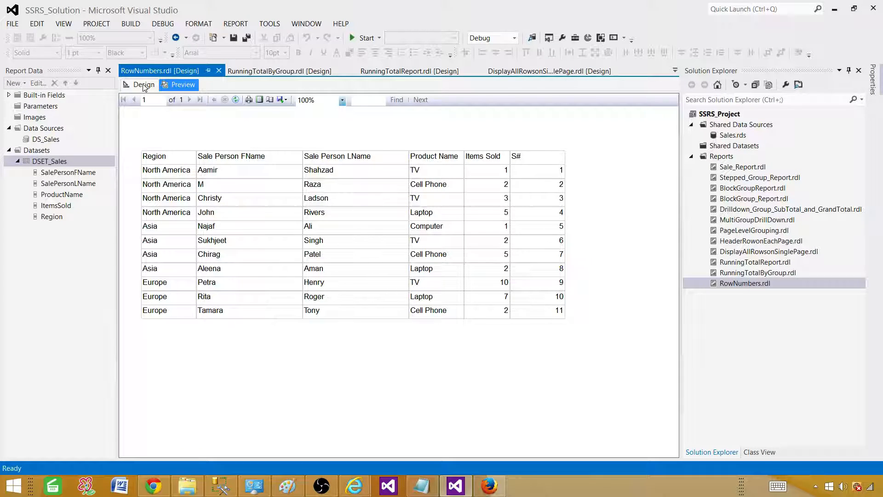
- Toggle between Design and Preview, ending back in the report designer
{"action": "left_click", "coordinate": [144, 85]}
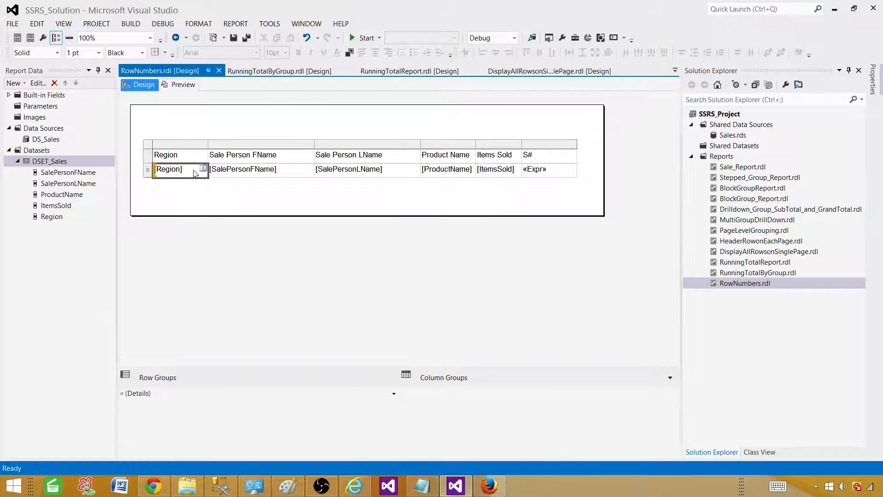
{"action": "left_click", "coordinate": [182, 85]}
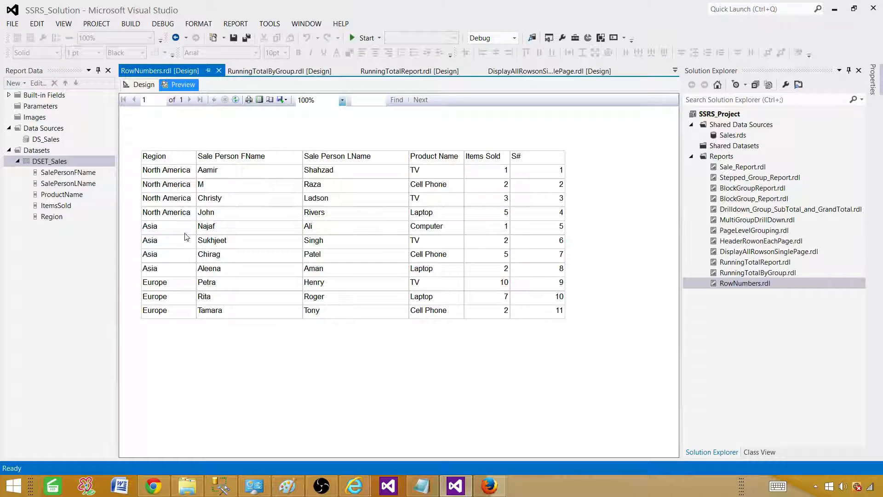
{"action": "mouse_move", "coordinate": [172, 287]}
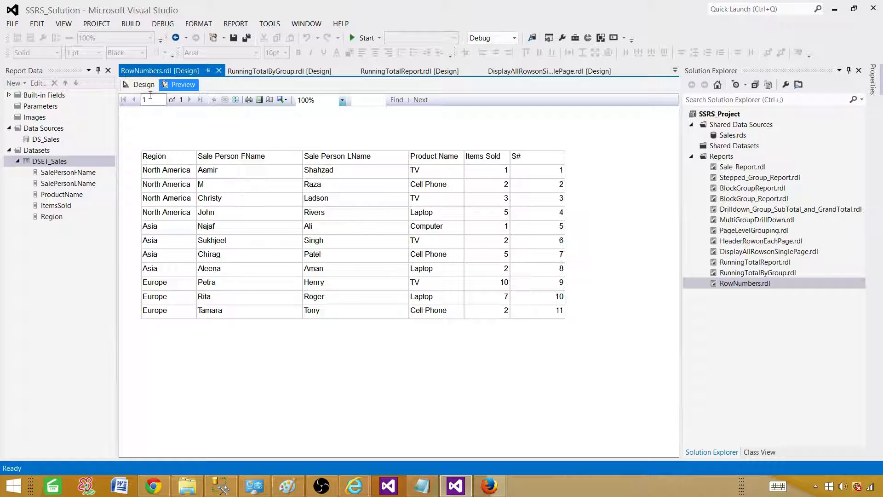
{"action": "left_click", "coordinate": [144, 84]}
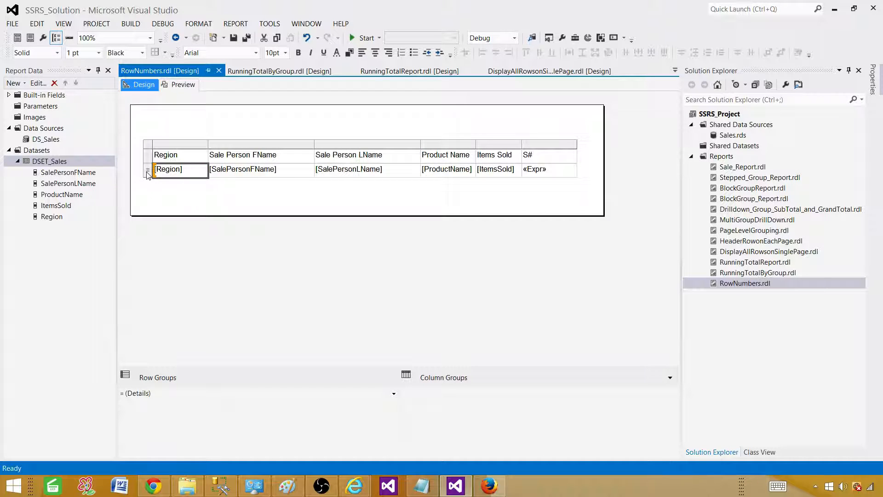
- Add a parent row group on [Region] above the detail rows and preview the grouped table
{"action": "right_click", "coordinate": [148, 170]}
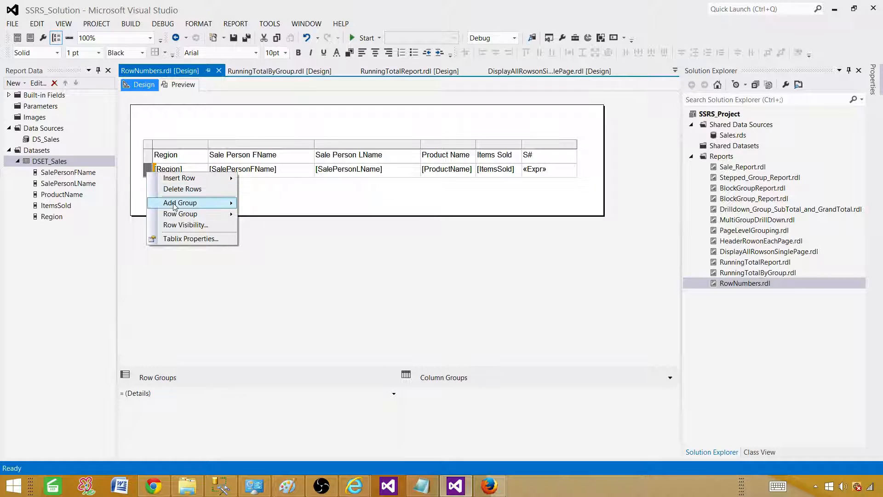
{"action": "left_click", "coordinate": [179, 202]}
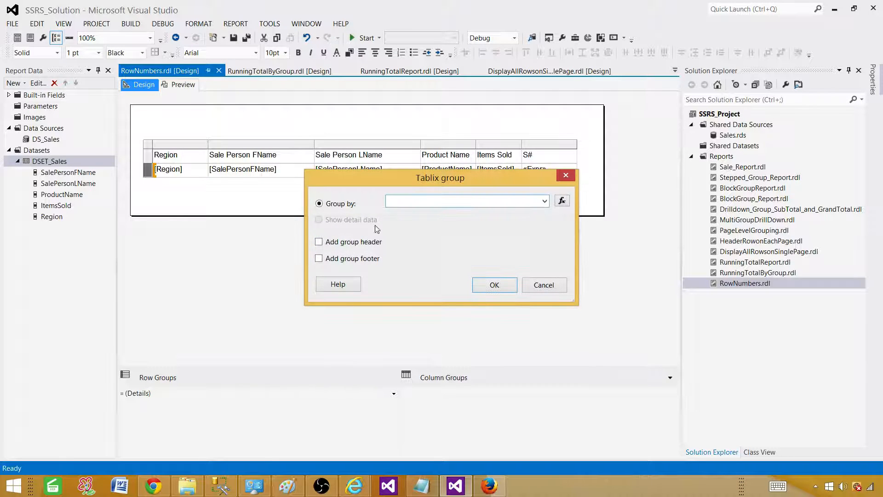
{"action": "left_click", "coordinate": [542, 202]}
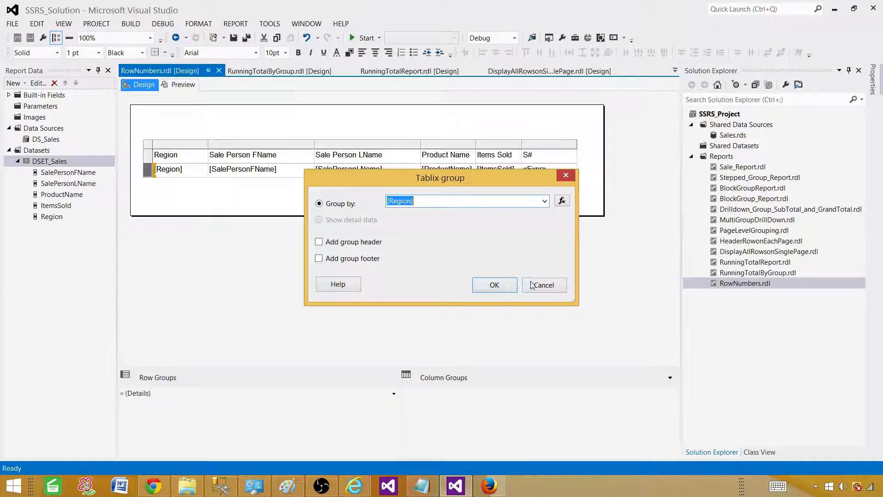
{"action": "left_click", "coordinate": [494, 284]}
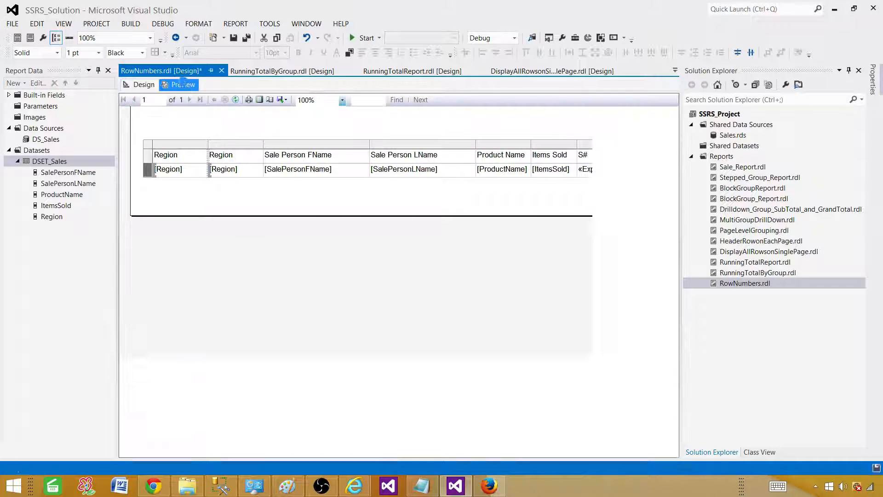
{"action": "left_click", "coordinate": [182, 85]}
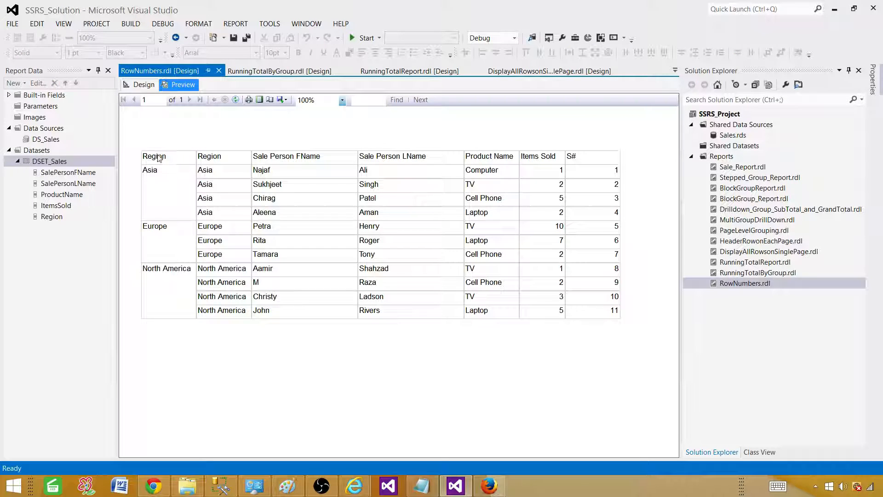
{"action": "mouse_move", "coordinate": [222, 165]}
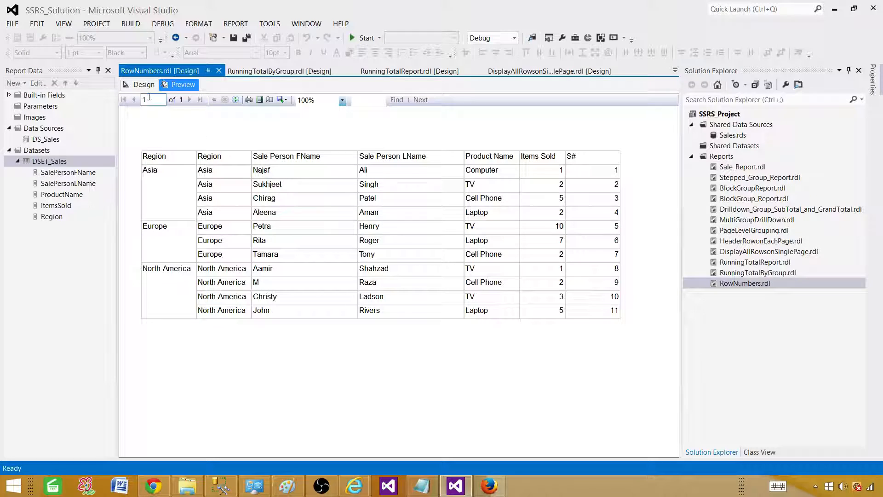
- Delete the extra Region column, style the header row orange, bold and italic, and preview it
{"action": "left_click", "coordinate": [144, 85]}
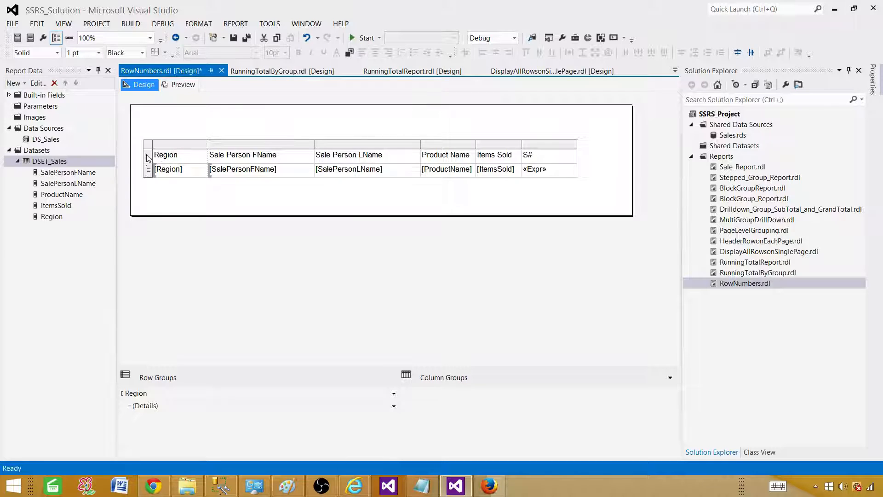
{"action": "left_click", "coordinate": [298, 53]}
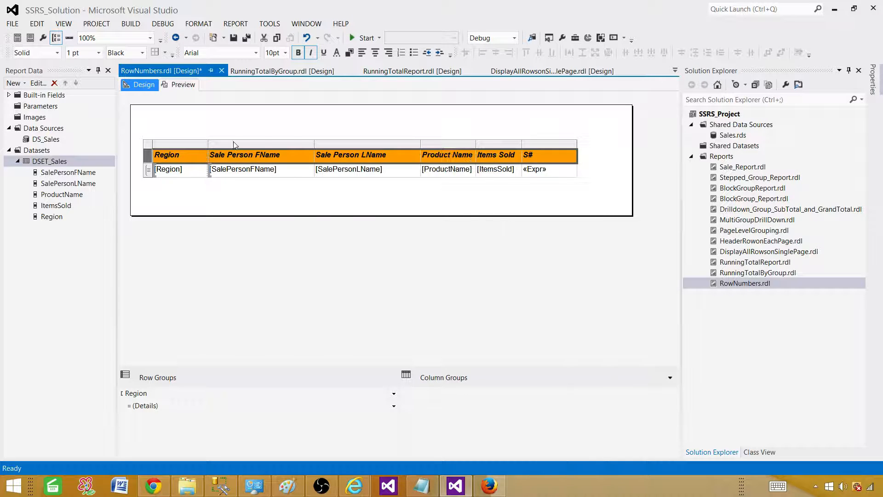
{"action": "left_click", "coordinate": [182, 84]}
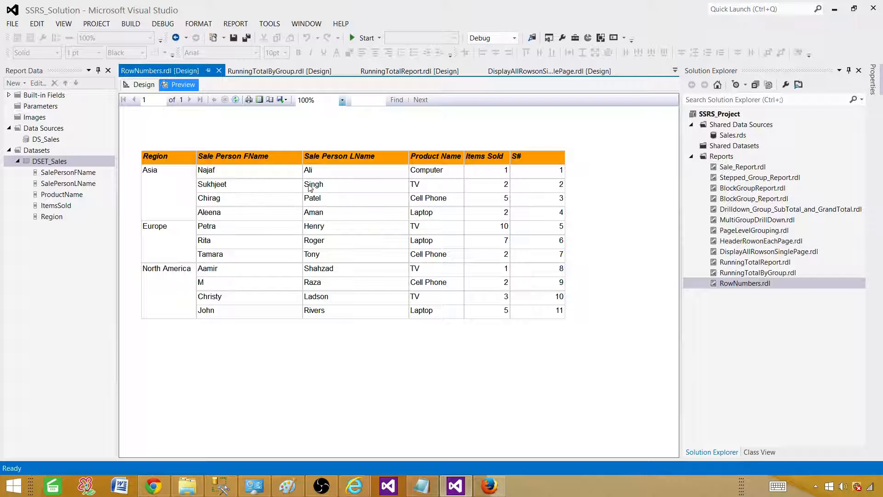
{"action": "mouse_move", "coordinate": [241, 201]}
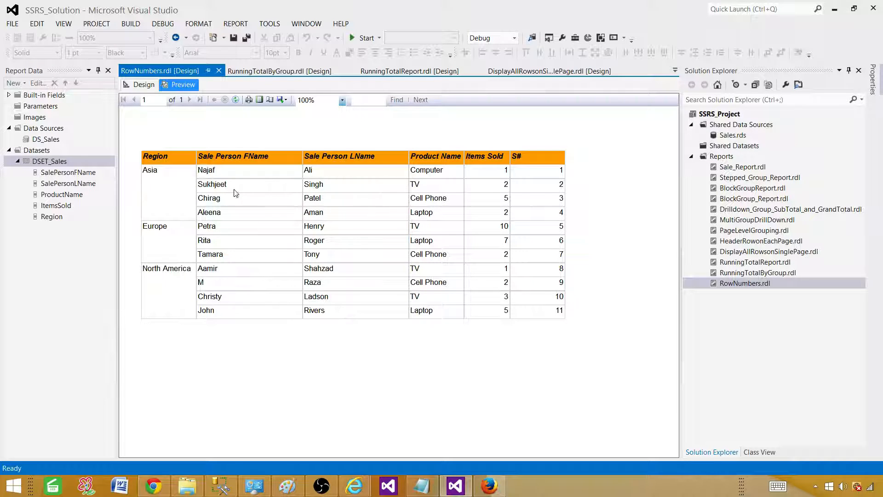
{"action": "mouse_move", "coordinate": [366, 189]}
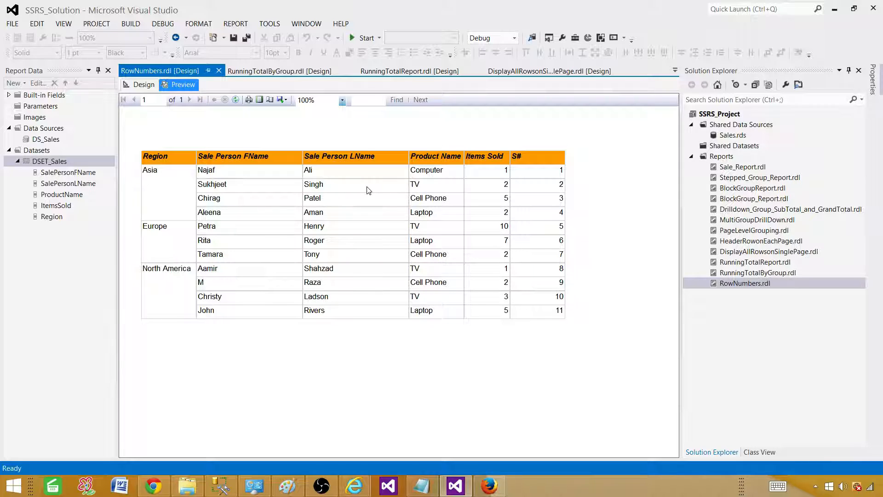
{"action": "mouse_move", "coordinate": [215, 177]}
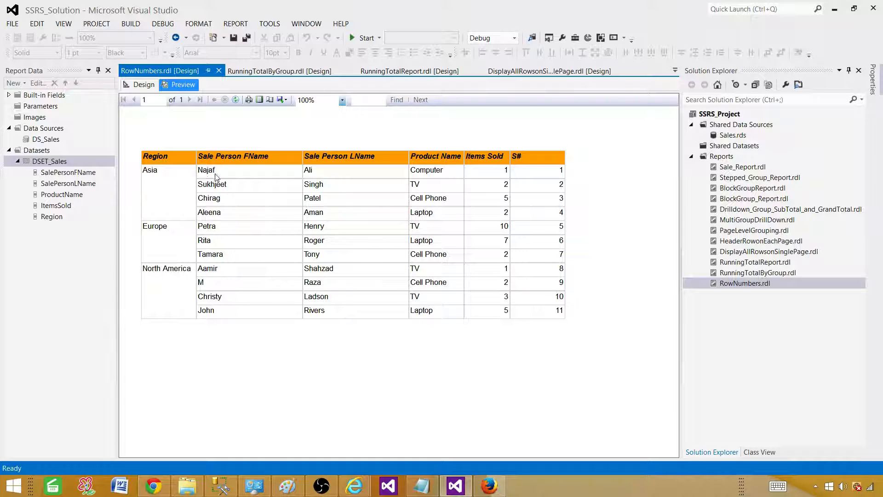
{"action": "mouse_move", "coordinate": [410, 229]}
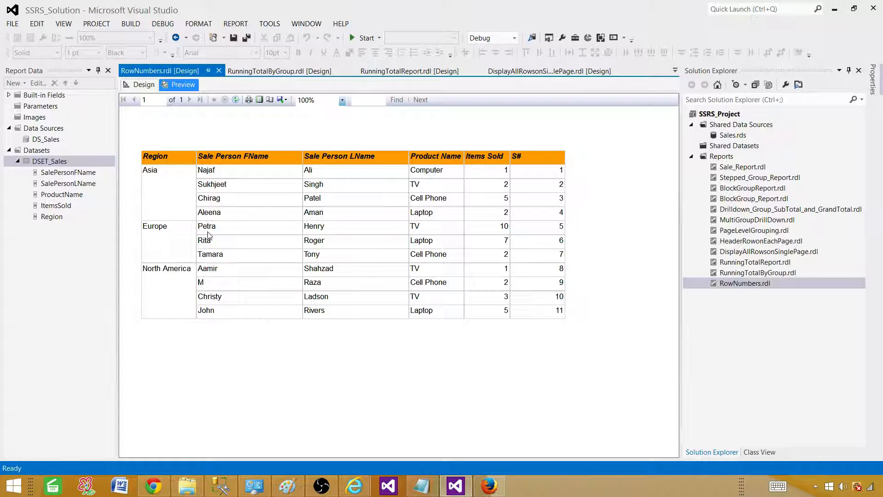
{"action": "mouse_move", "coordinate": [244, 249]}
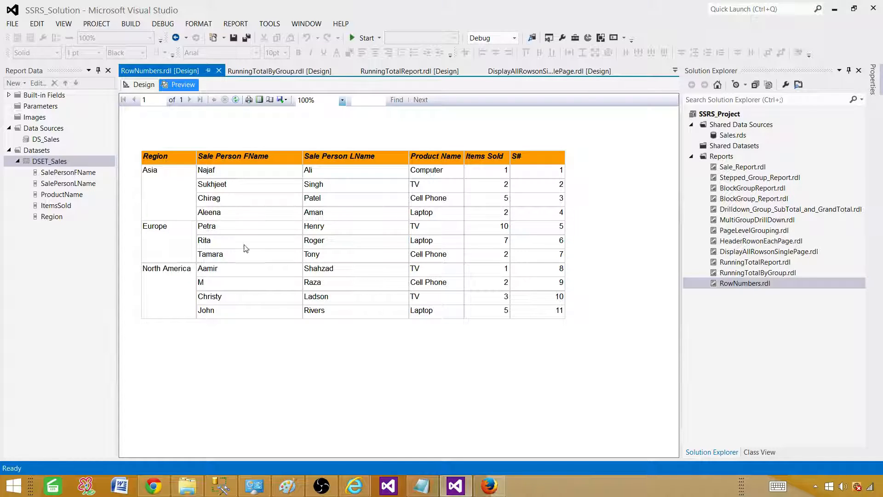
{"action": "mouse_move", "coordinate": [230, 255]}
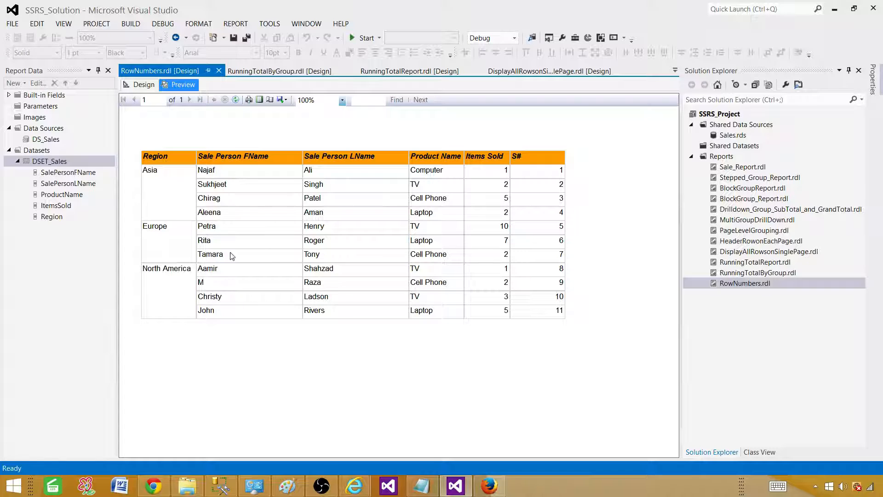
{"action": "mouse_move", "coordinate": [223, 225]}
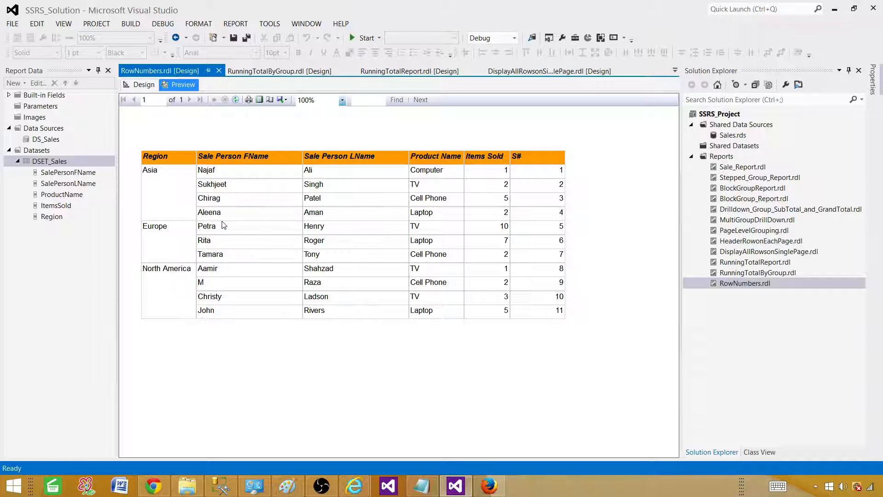
{"action": "mouse_move", "coordinate": [237, 253]}
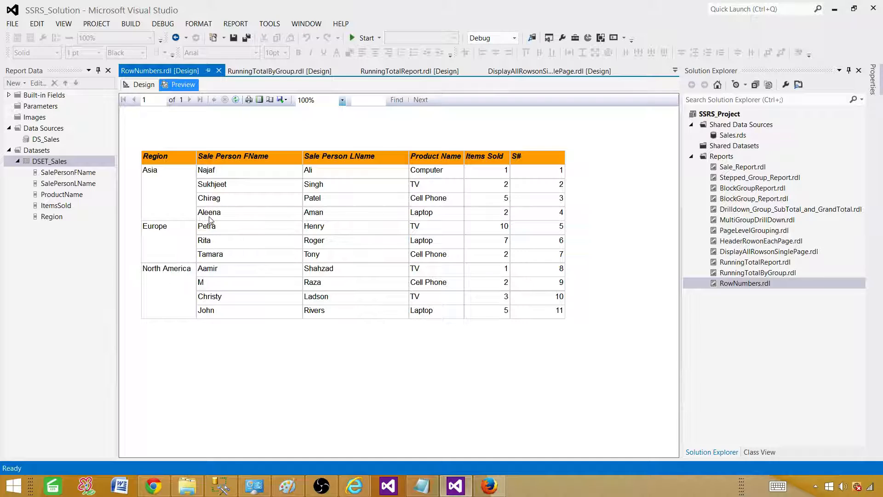
{"action": "mouse_move", "coordinate": [215, 219]}
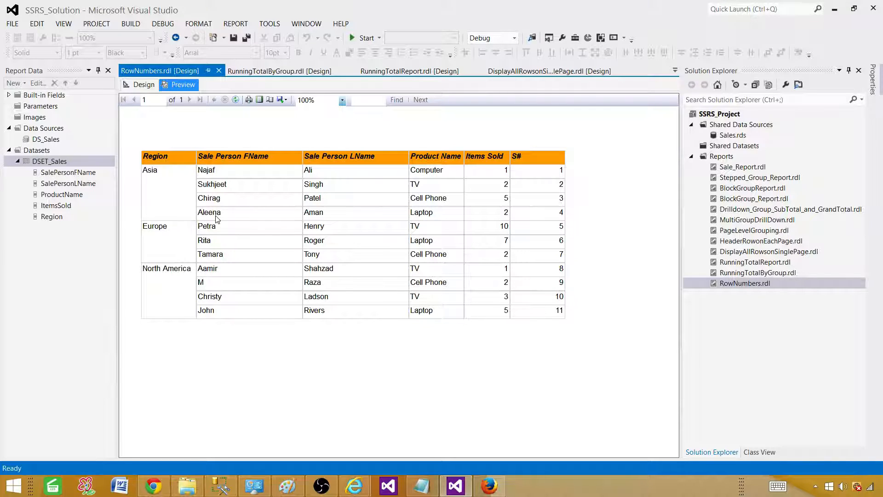
{"action": "mouse_move", "coordinate": [243, 171]}
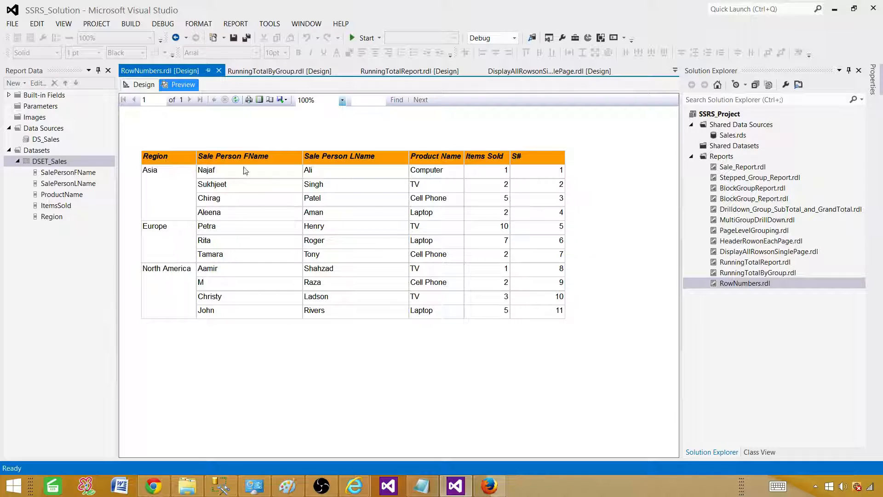
{"action": "mouse_move", "coordinate": [209, 196]}
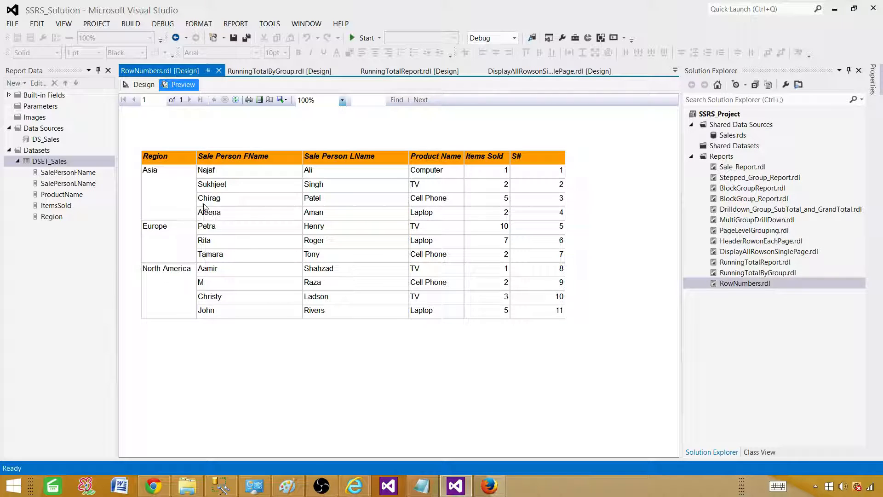
- Return to the report designer after reviewing the grouped preview
{"action": "left_click", "coordinate": [143, 84]}
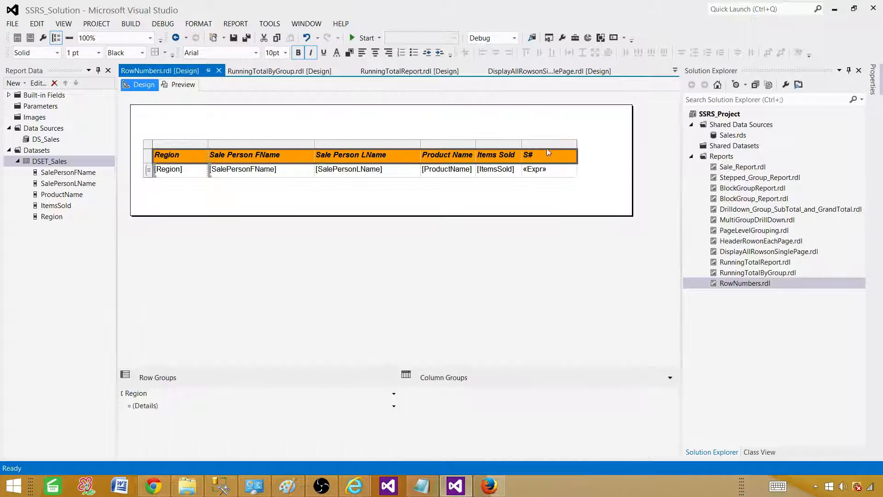
- Insert a column after S# and head it 'RowNo.By Group', then target its detail cell
{"action": "right_click", "coordinate": [546, 144]}
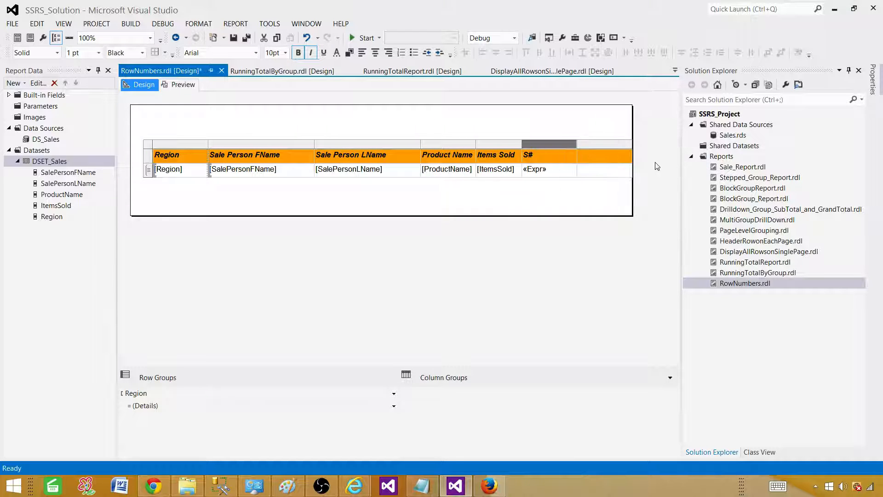
{"action": "left_click", "coordinate": [604, 156]}
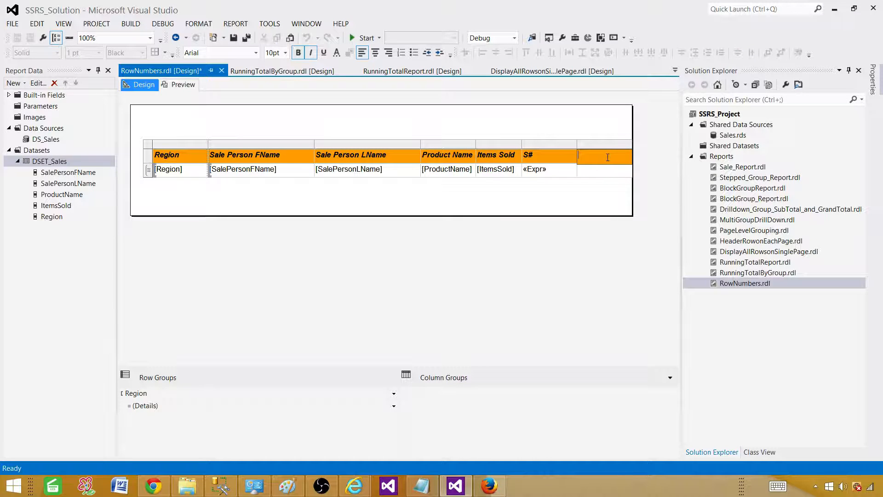
{"action": "type", "text": "RowNo"}
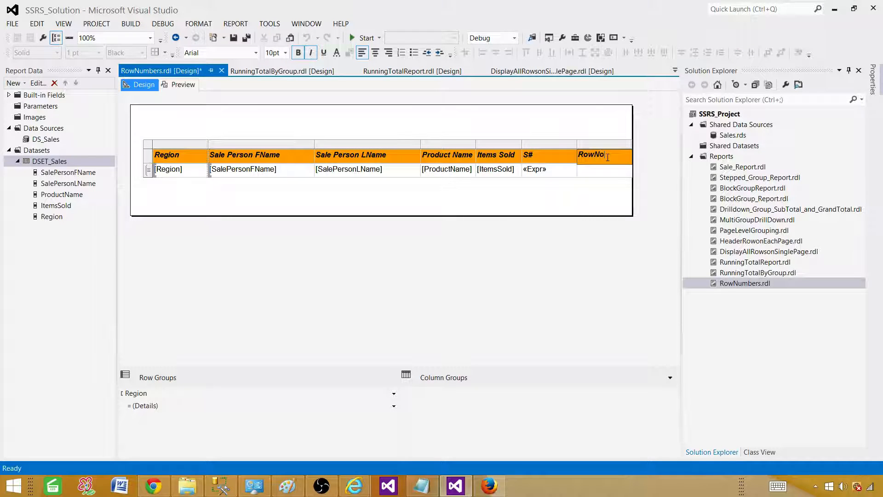
{"action": "type", "text": ".By Group"}
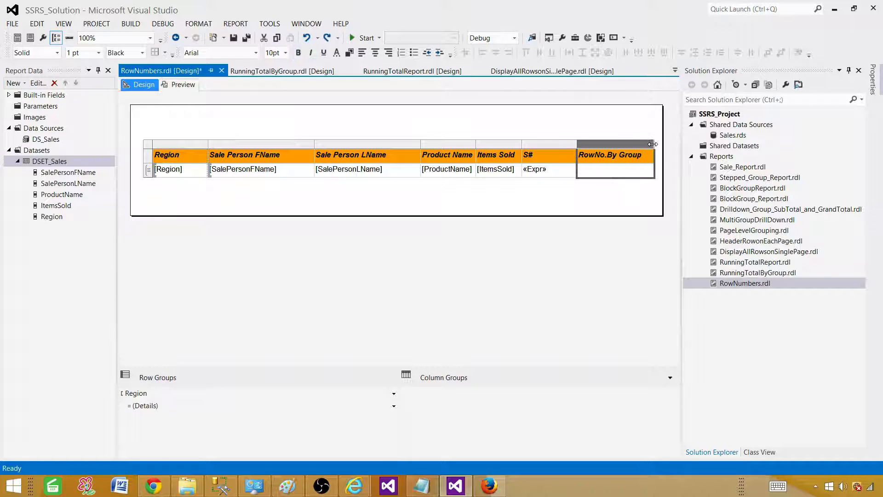
{"action": "left_click", "coordinate": [614, 169]}
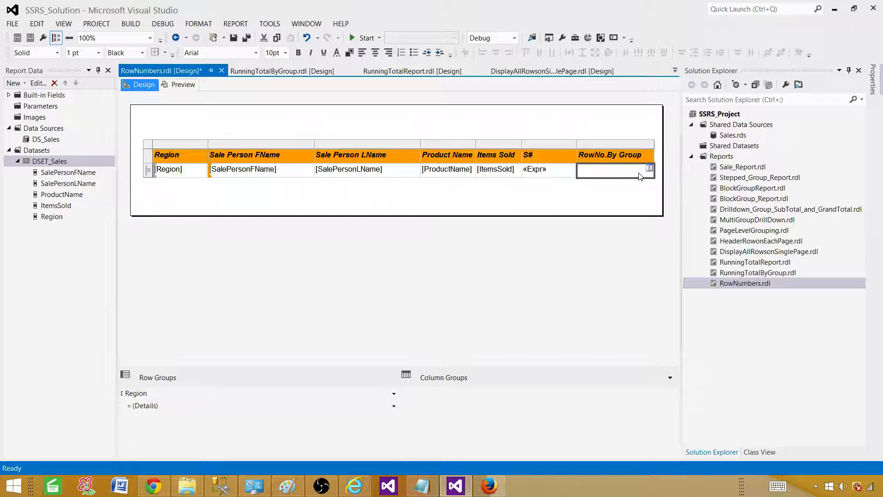
{"action": "right_click", "coordinate": [613, 170]}
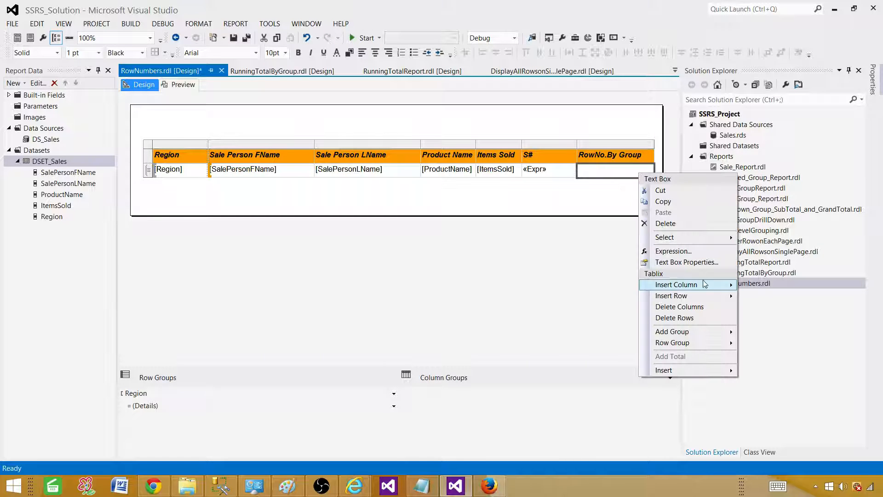
- Set the RowNo.By Group detail cell's expression to =RowNumber("Region") and start a preview
{"action": "left_click", "coordinate": [673, 250]}
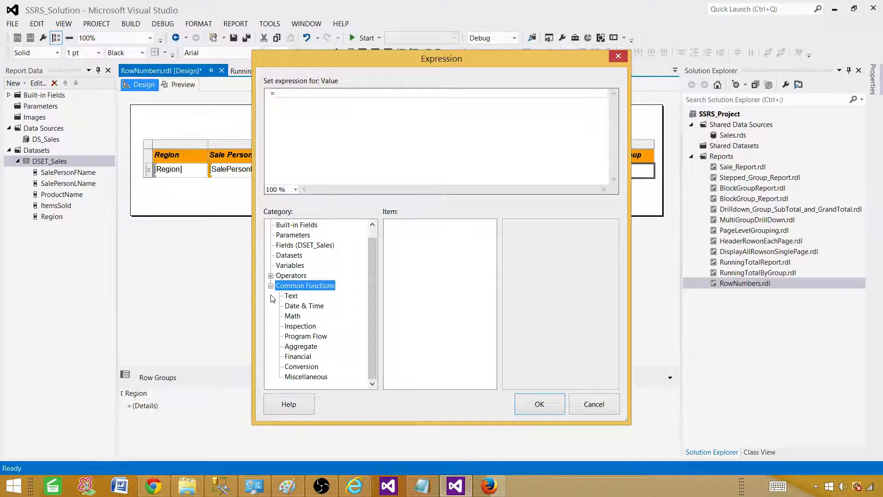
{"action": "left_click", "coordinate": [305, 376]}
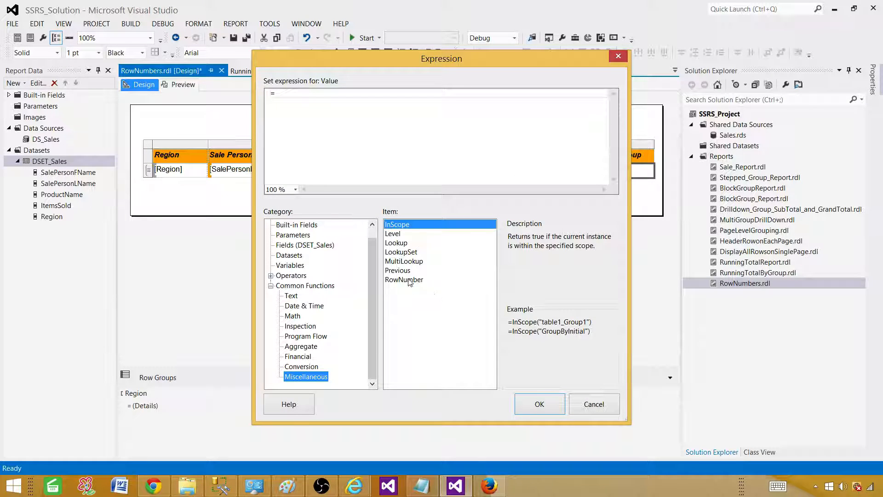
{"action": "double_click", "coordinate": [403, 280]}
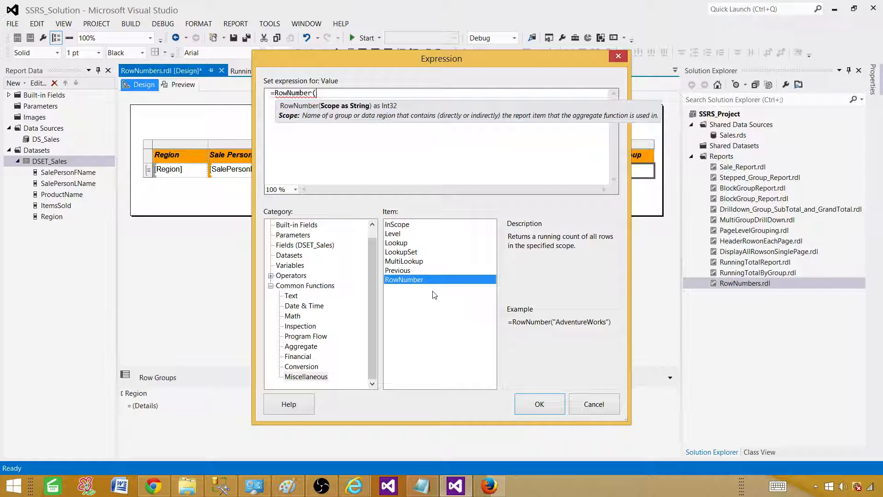
{"action": "mouse_move", "coordinate": [410, 280]}
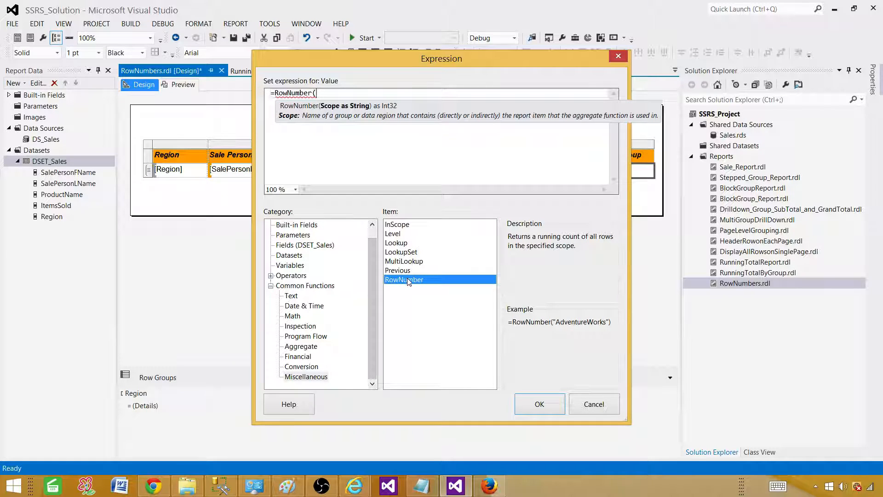
{"action": "mouse_move", "coordinate": [533, 315]}
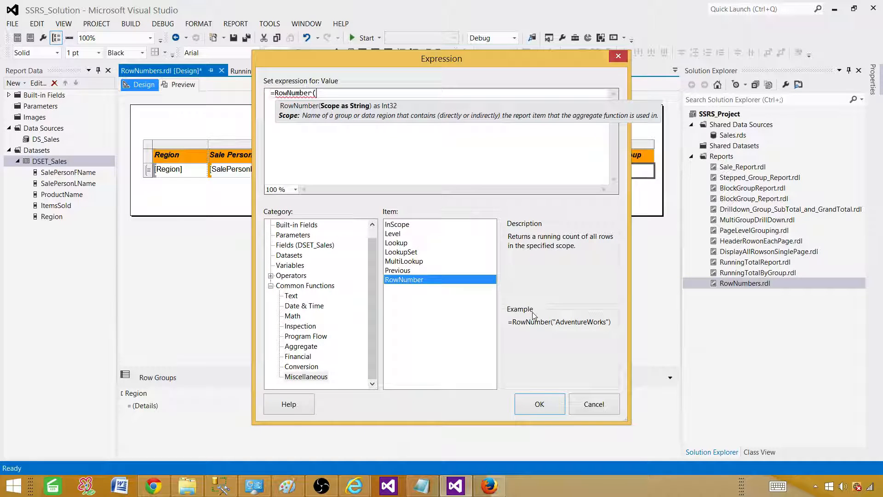
{"action": "mouse_move", "coordinate": [212, 220]}
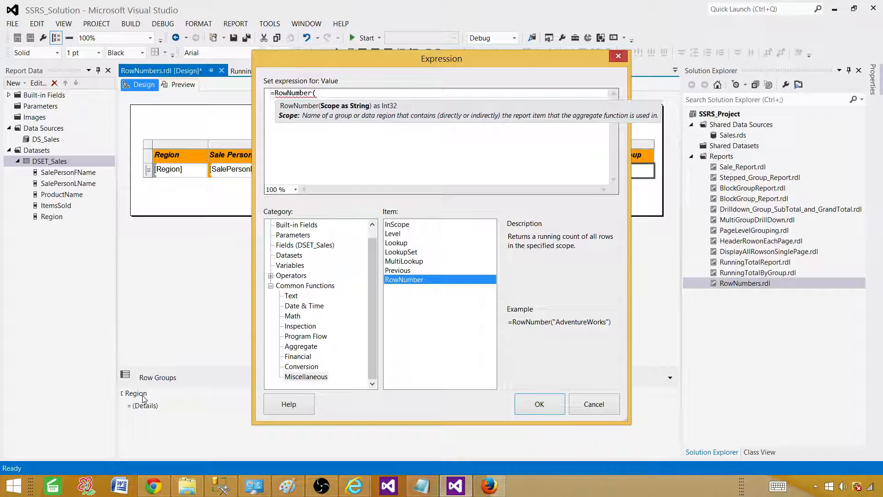
{"action": "left_click", "coordinate": [326, 94]}
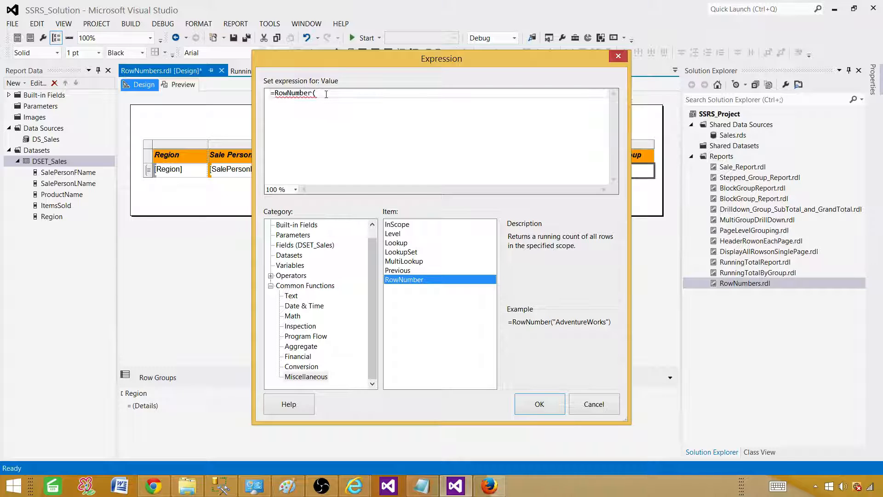
{"action": "type", "text": "\"Region"}
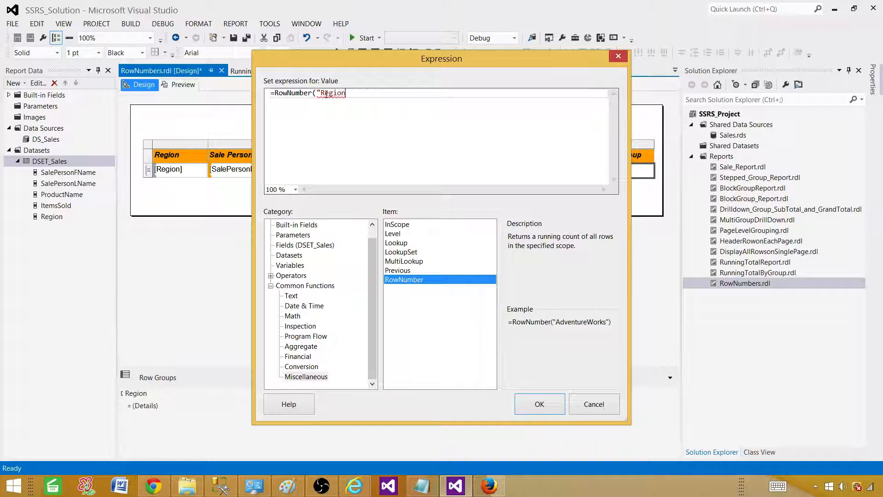
{"action": "type", "text": "\")"}
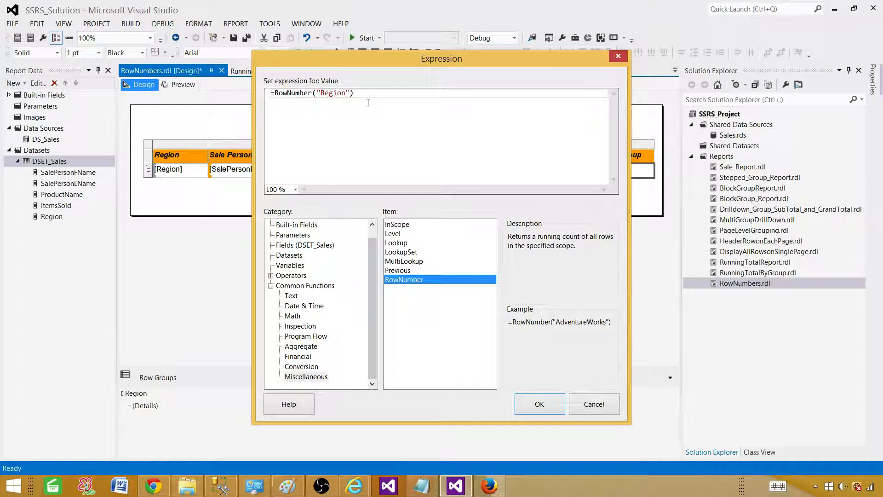
{"action": "left_click", "coordinate": [538, 404]}
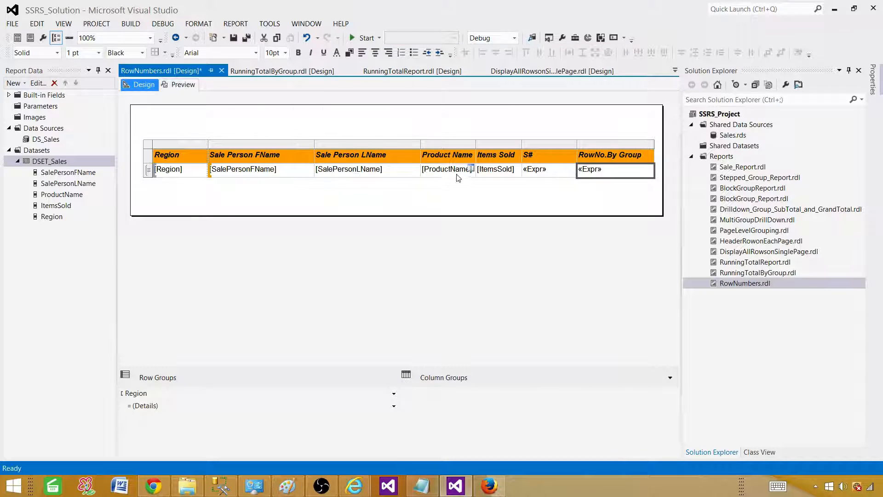
{"action": "left_click", "coordinate": [182, 84]}
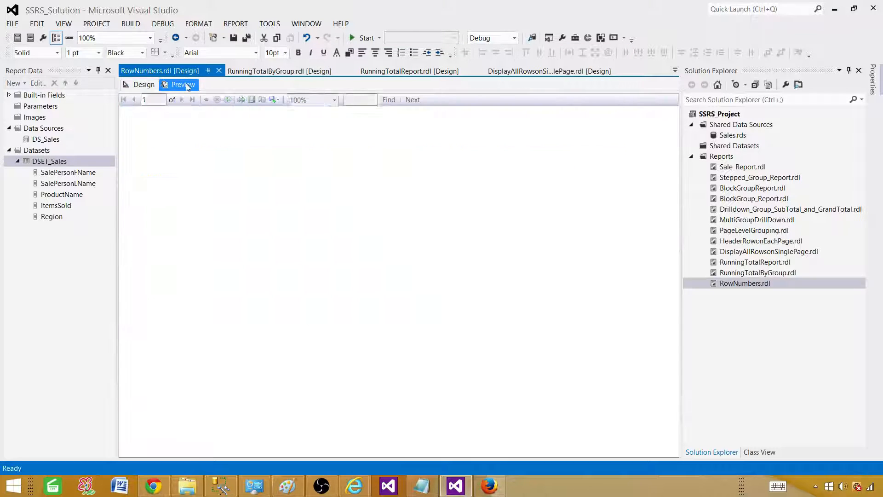
- Review the rendered report, comparing S# (1–11 overall) with RowNo.By Group restarting per region
{"action": "left_click", "coordinate": [182, 85]}
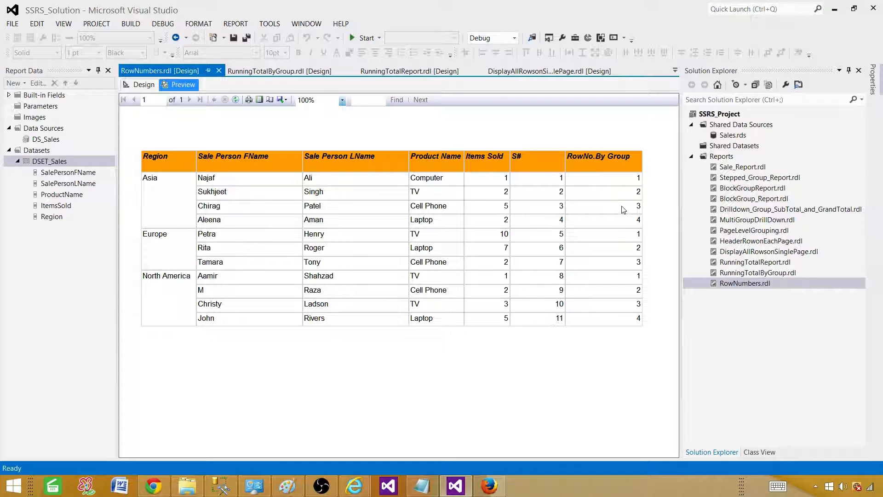
{"action": "mouse_move", "coordinate": [631, 183]}
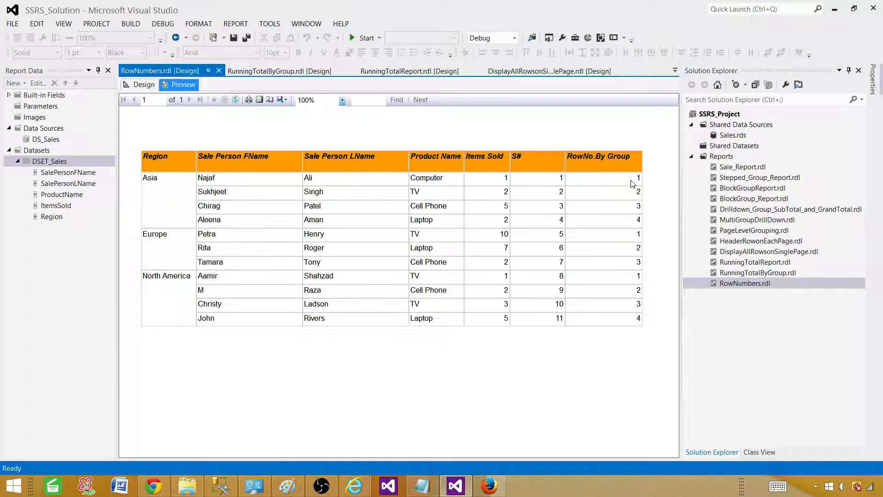
{"action": "mouse_move", "coordinate": [627, 195]}
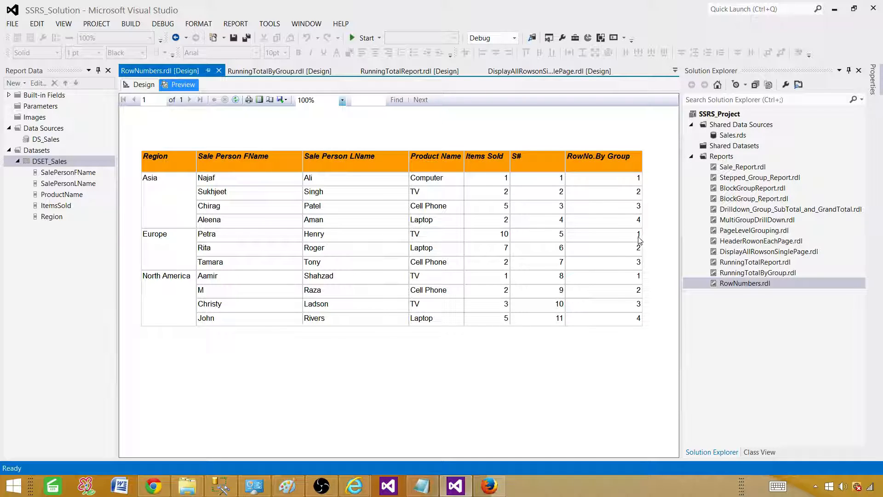
{"action": "mouse_move", "coordinate": [642, 267]}
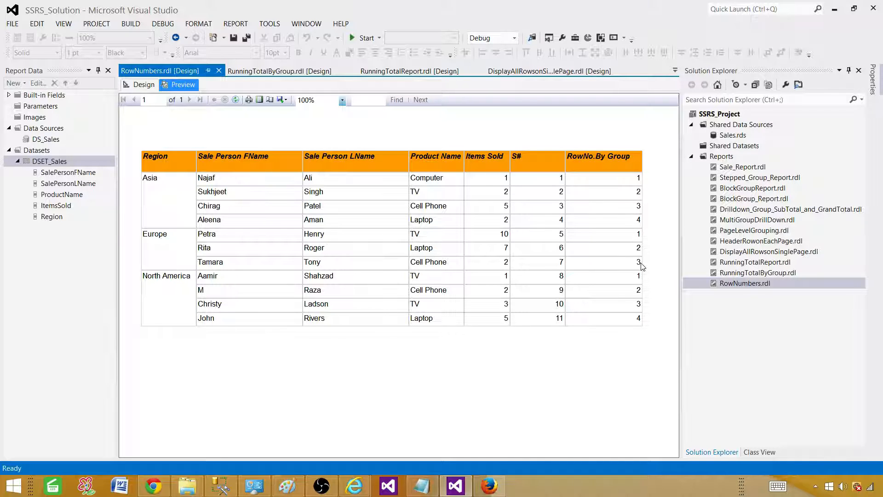
{"action": "mouse_move", "coordinate": [363, 292]}
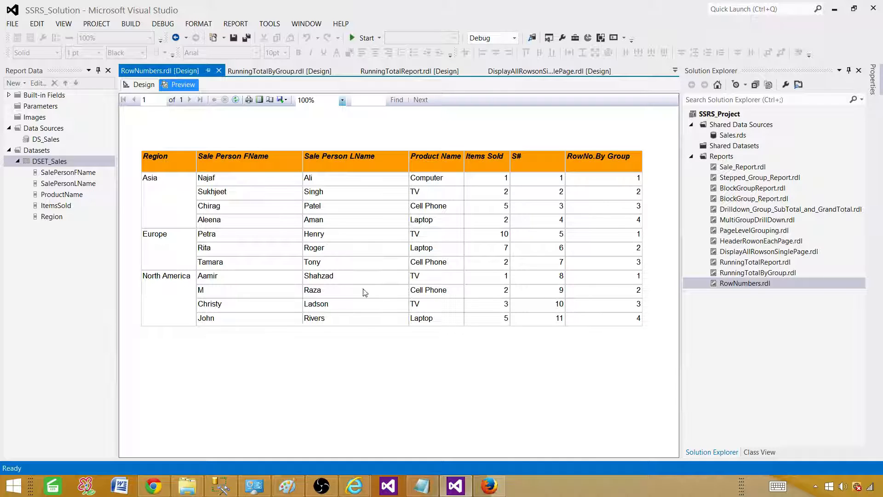
{"action": "mouse_move", "coordinate": [640, 310]}
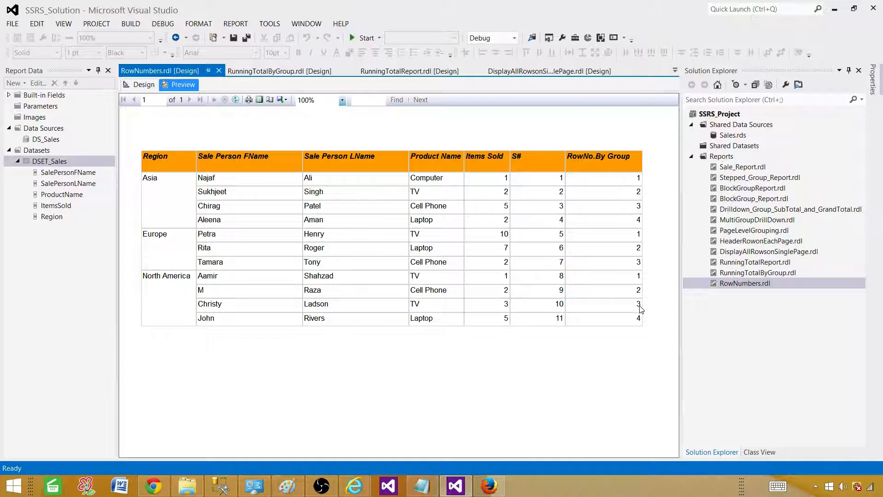
{"action": "mouse_move", "coordinate": [512, 243]}
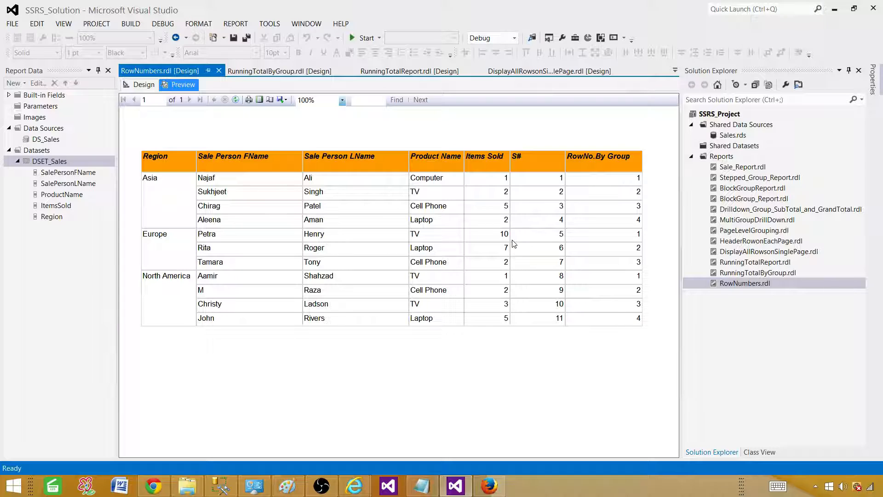